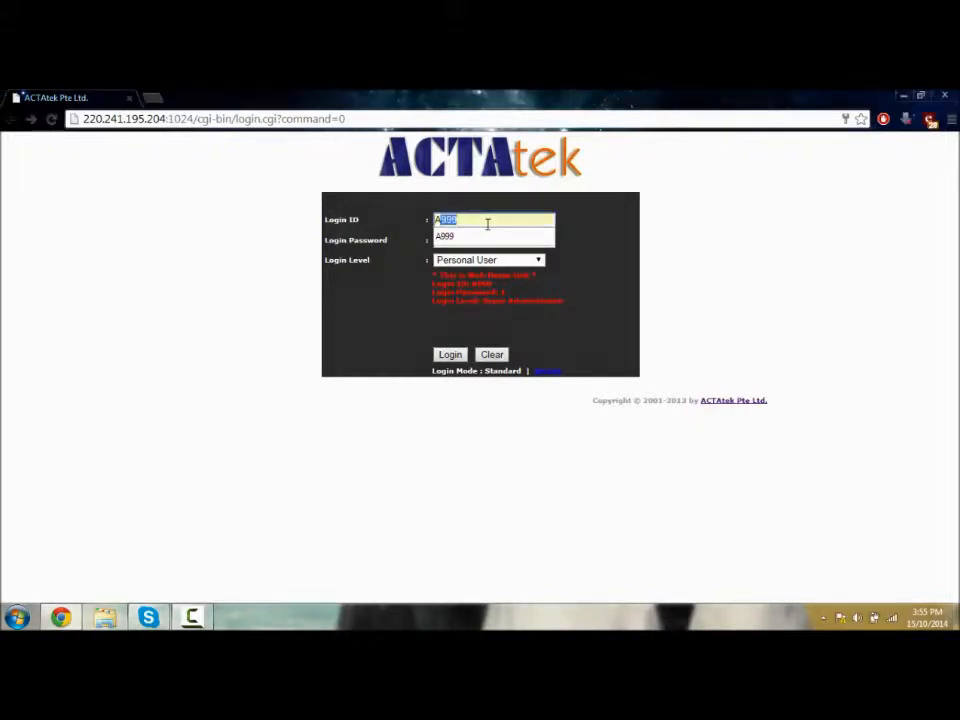
# Log in with the entered credentials at the Super Administrator login level
pyautogui.click(492, 240)
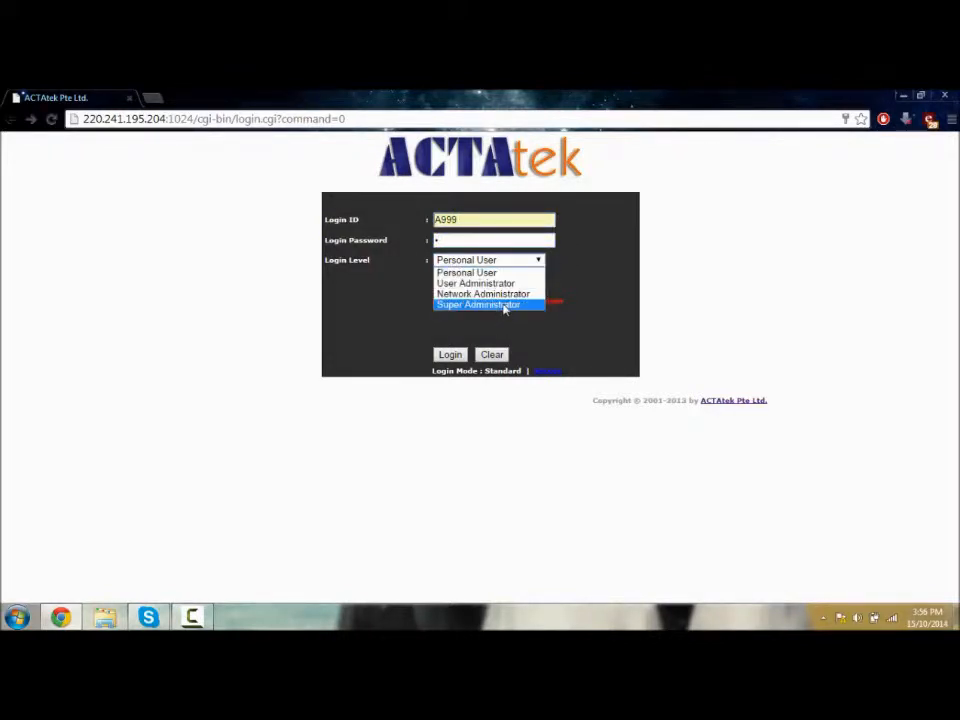
pyautogui.click(478, 304)
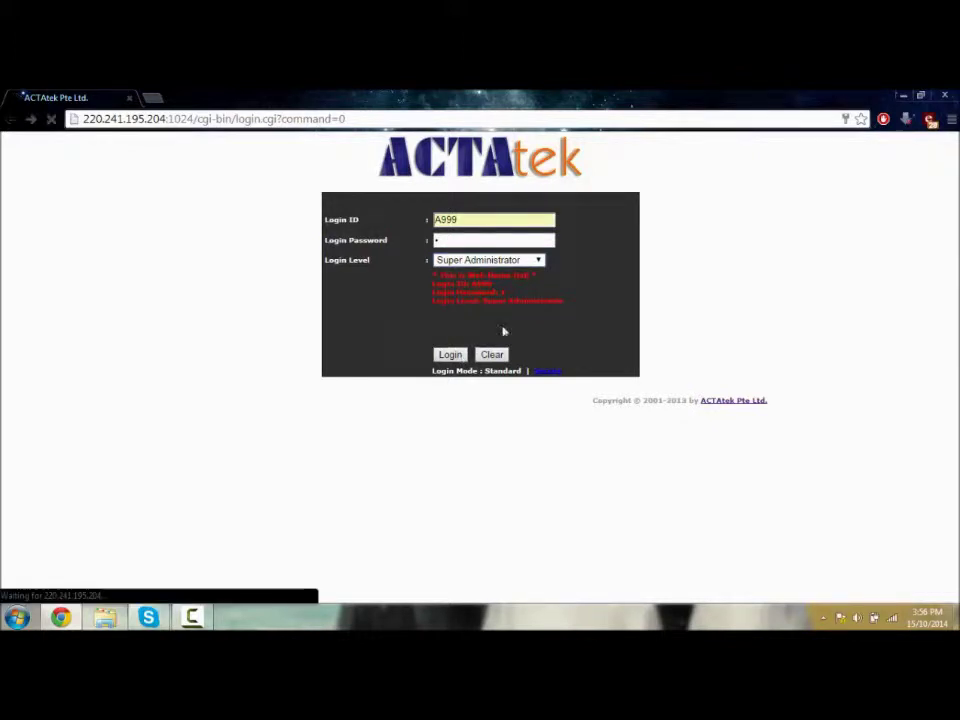
pyautogui.click(448, 354)
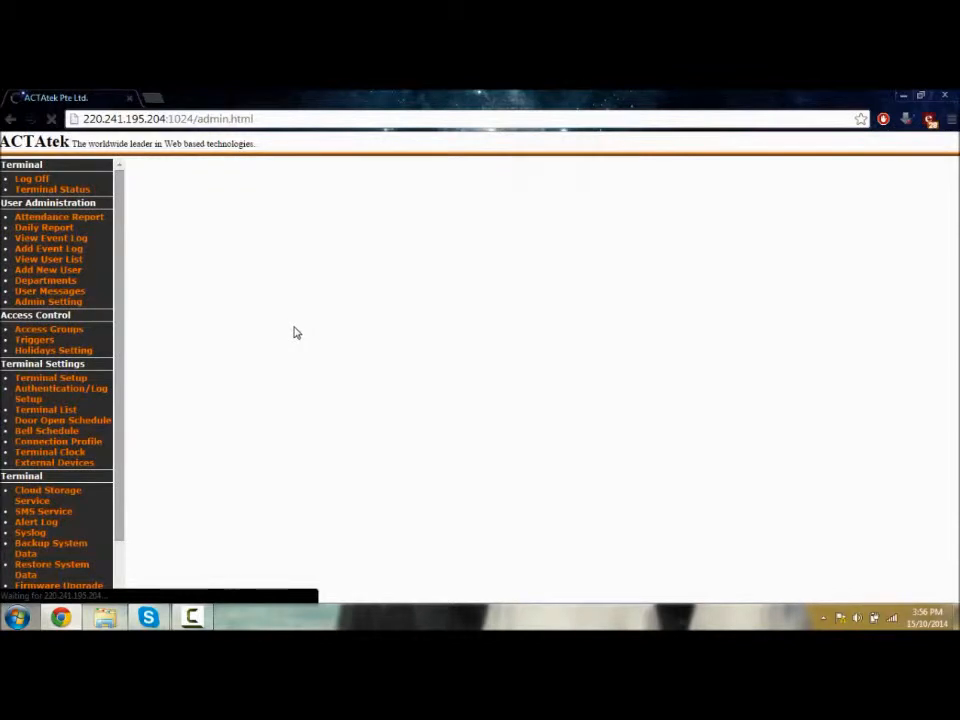
# View the Terminal Status page and highlight its heading, model number and IP address
pyautogui.click(52, 188)
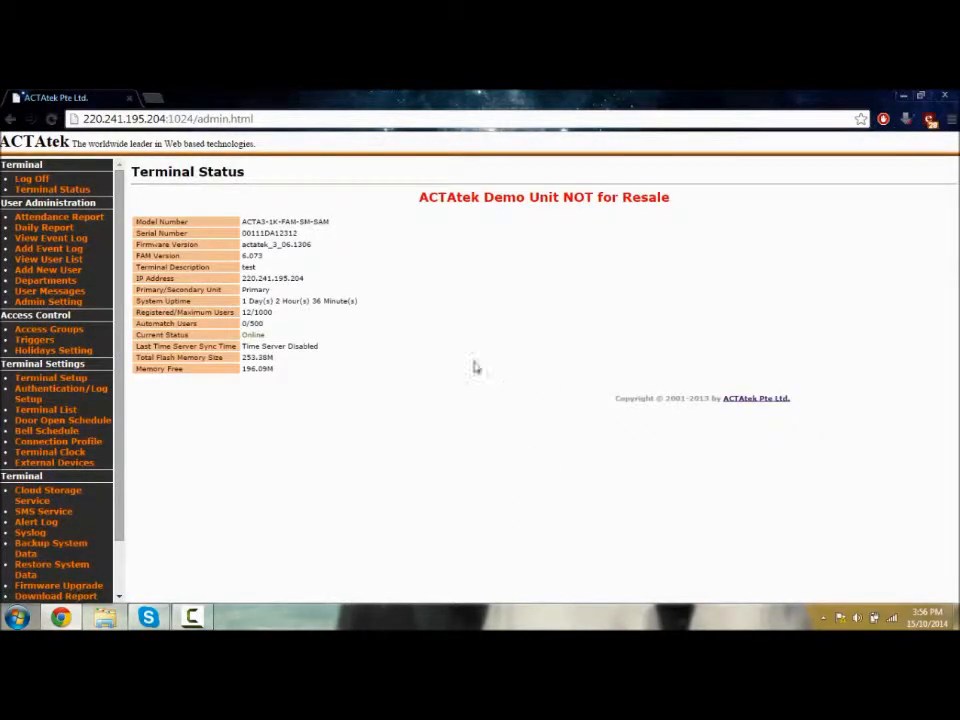
pyautogui.moveTo(136, 192)
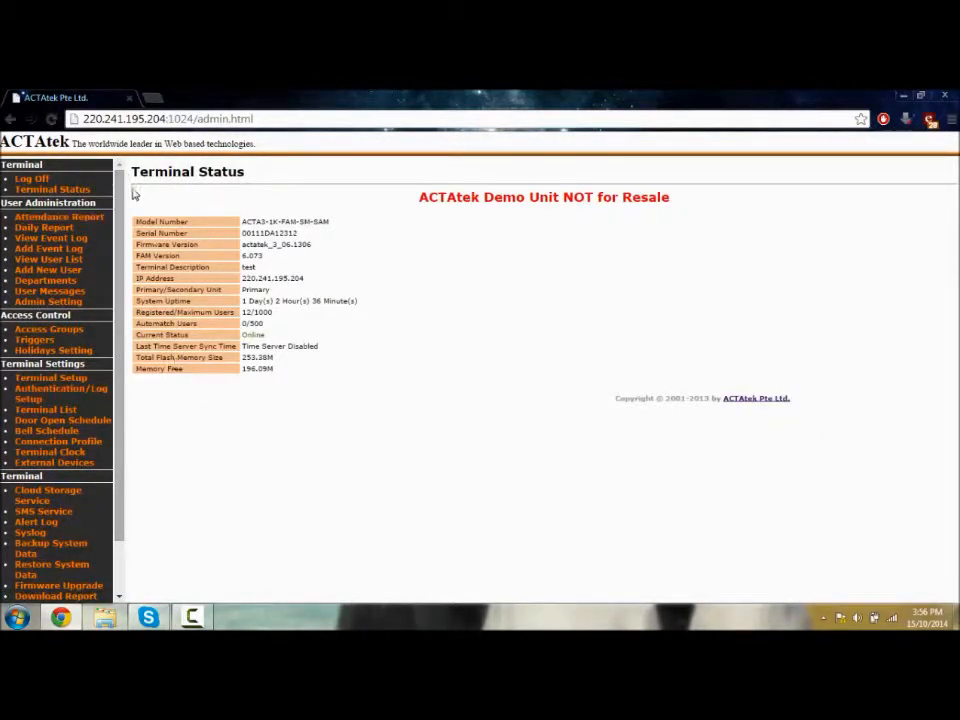
pyautogui.doubleClick(188, 172)
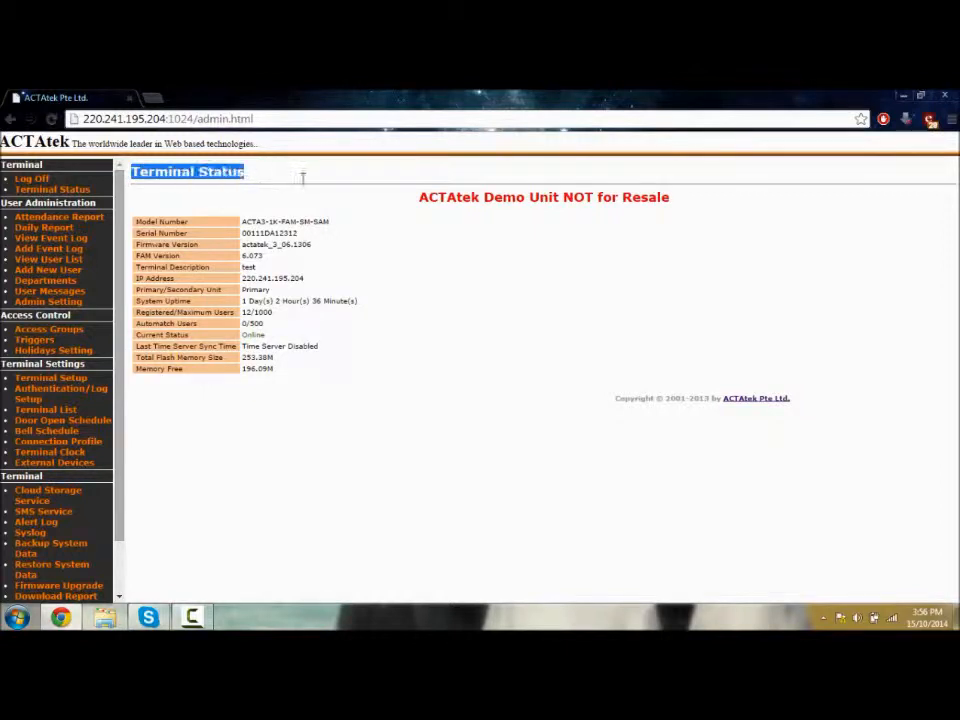
pyautogui.doubleClick(284, 220)
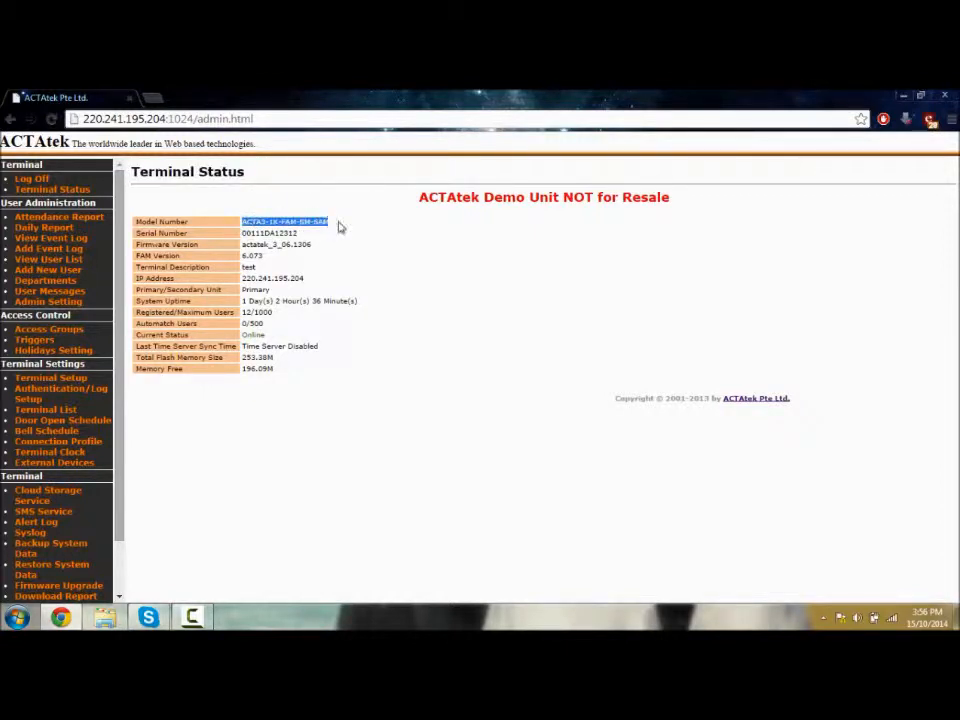
pyautogui.doubleClick(270, 232)
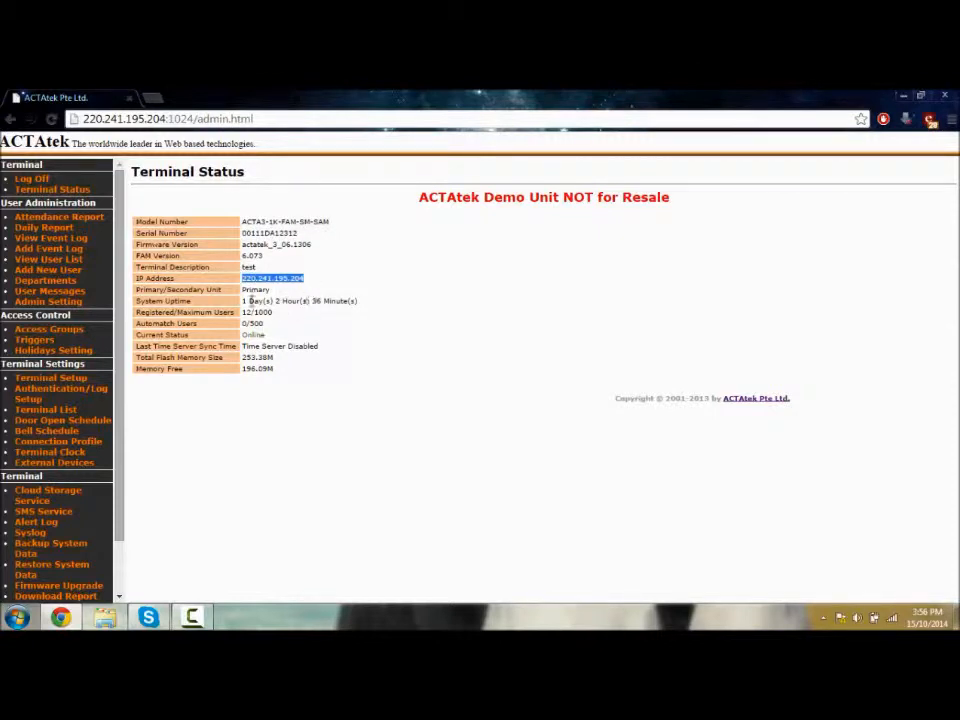
pyautogui.moveTo(196, 264)
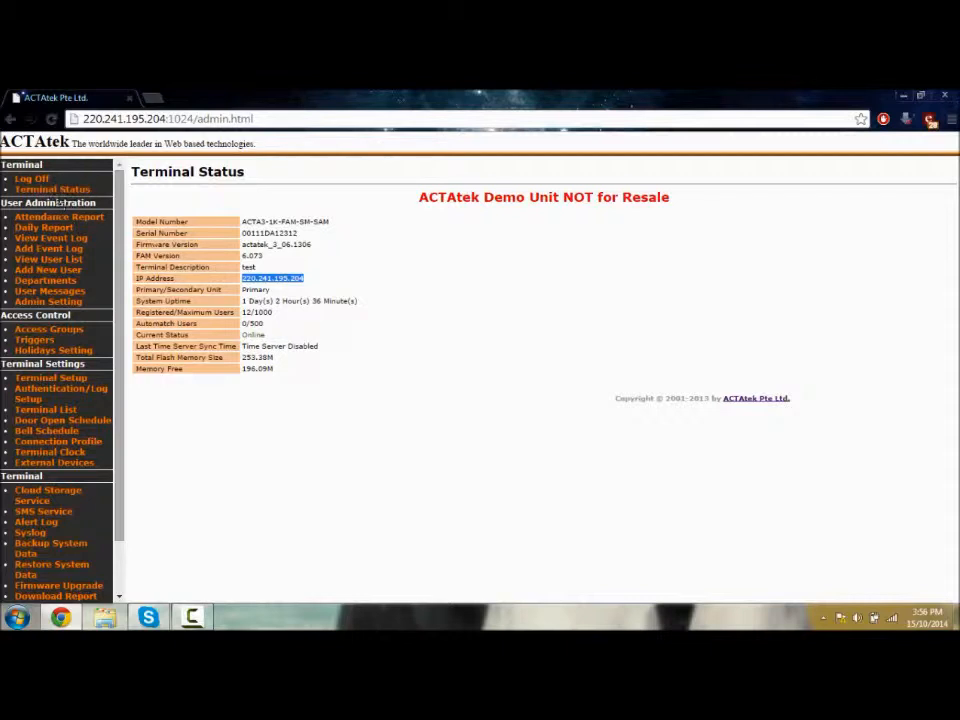
pyautogui.scroll(-3)
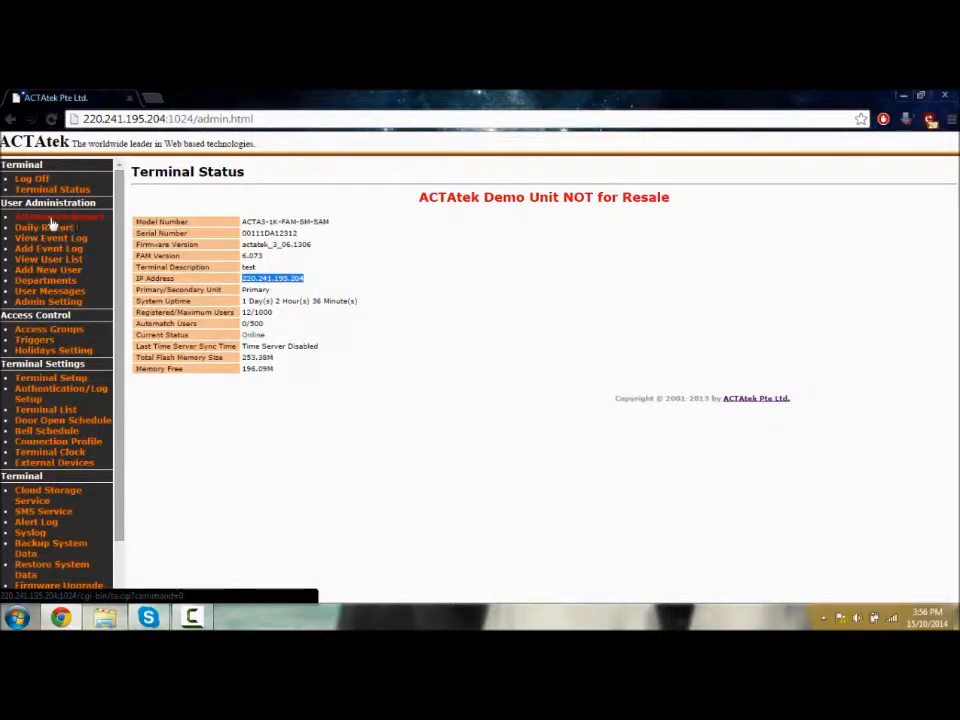
# Export the attendance report for user A999 in TXT format as report.txt
pyautogui.click(58, 216)
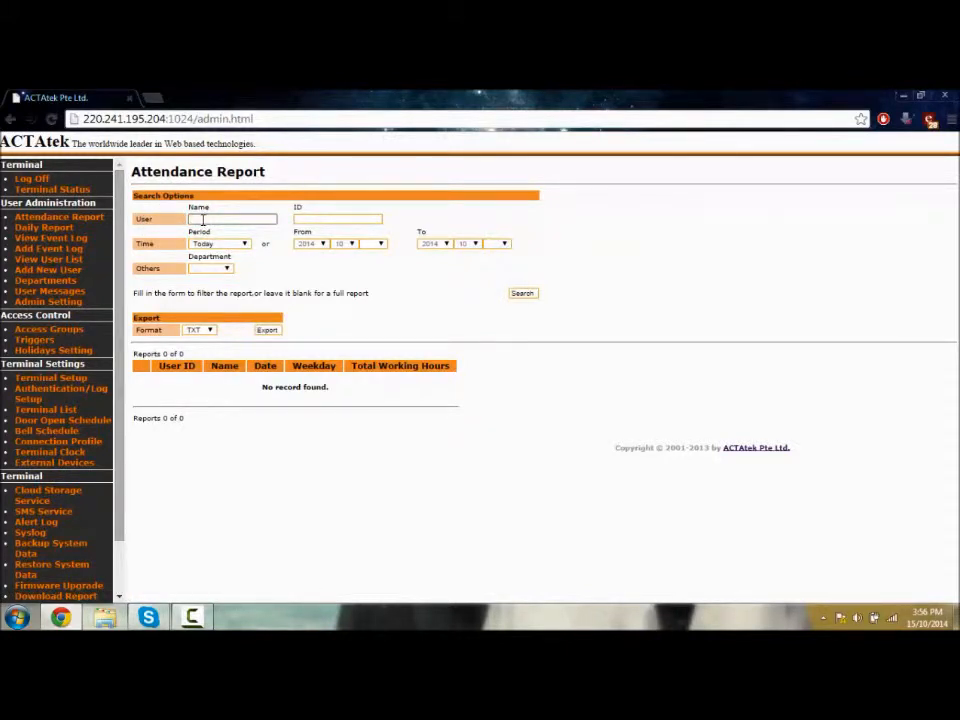
pyautogui.write('A999')
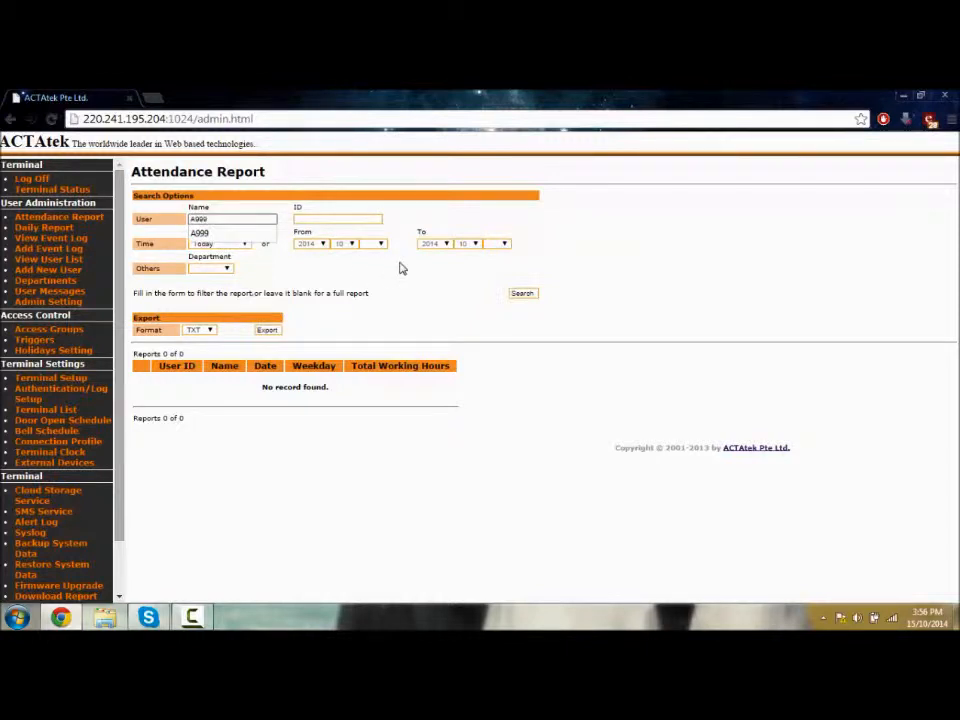
pyautogui.click(522, 292)
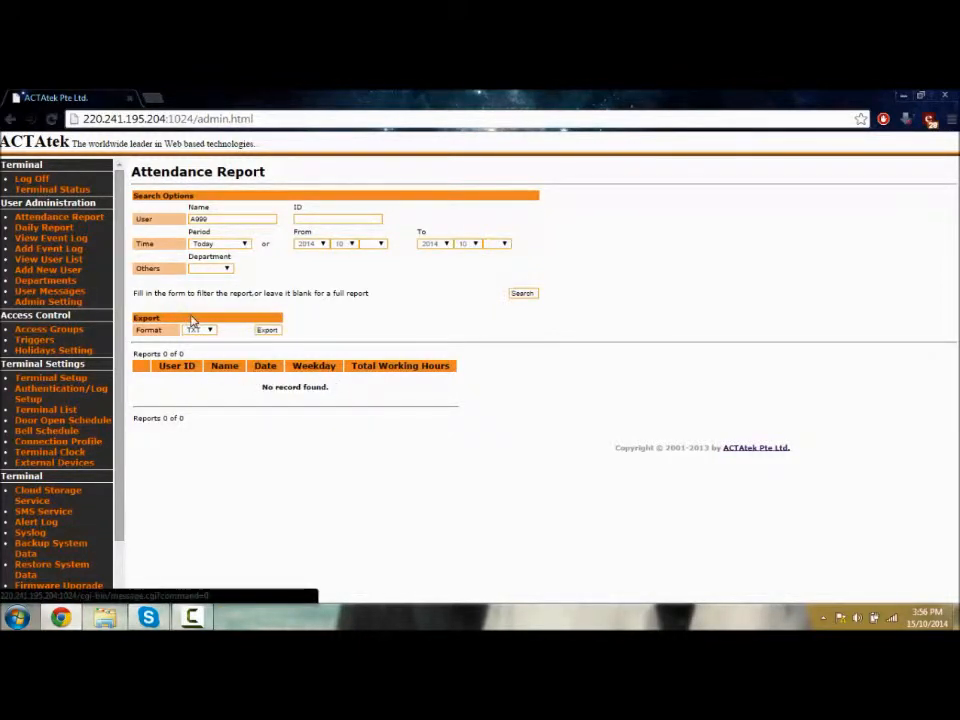
pyautogui.click(198, 330)
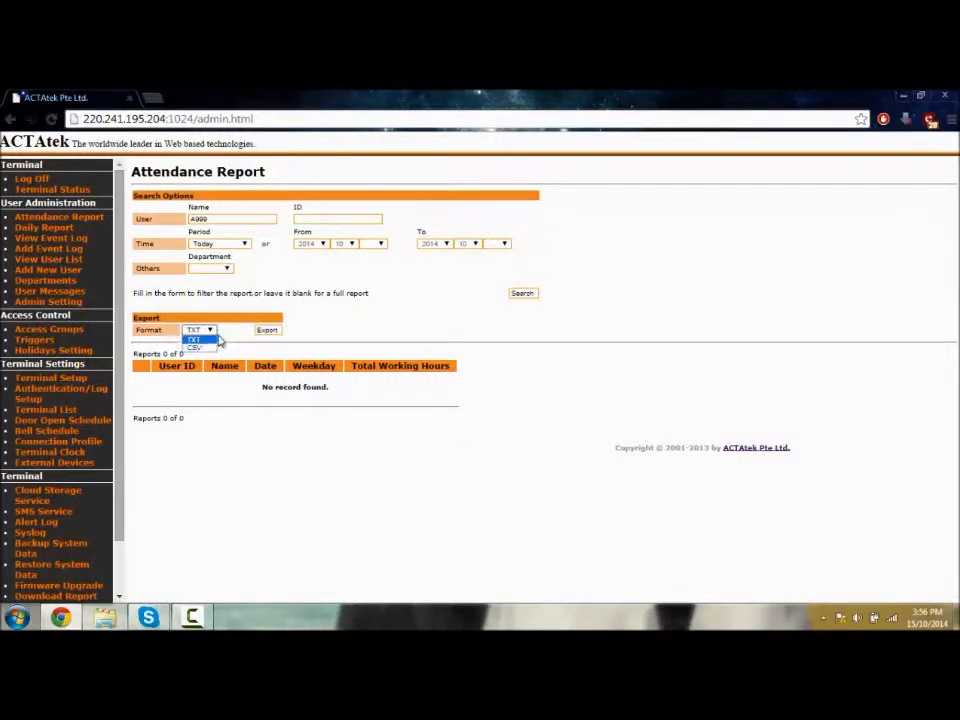
pyautogui.click(266, 330)
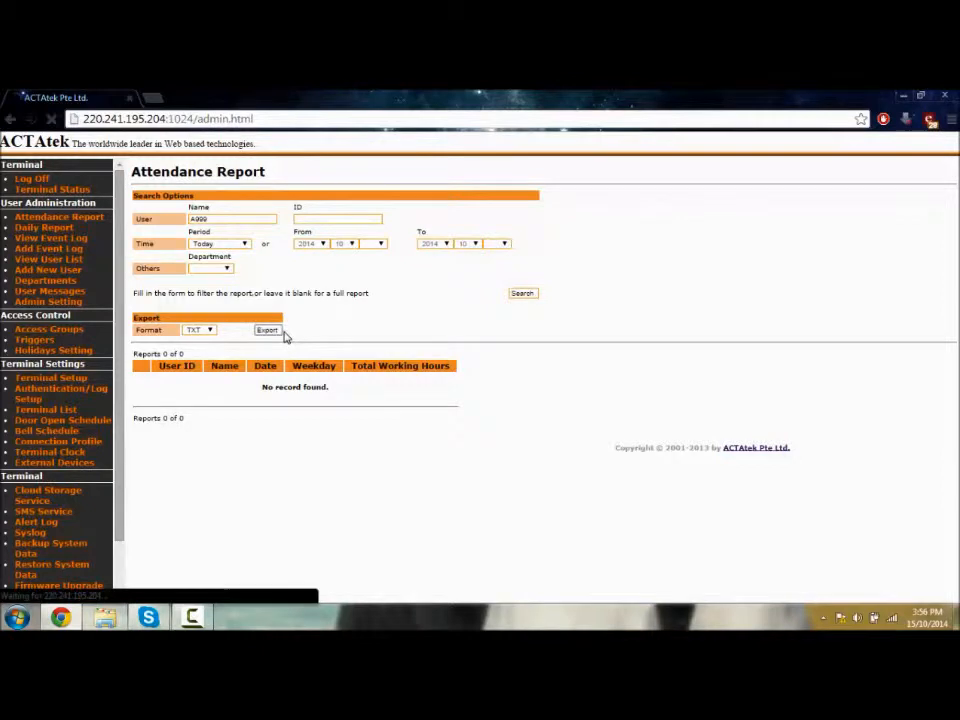
pyautogui.click(268, 330)
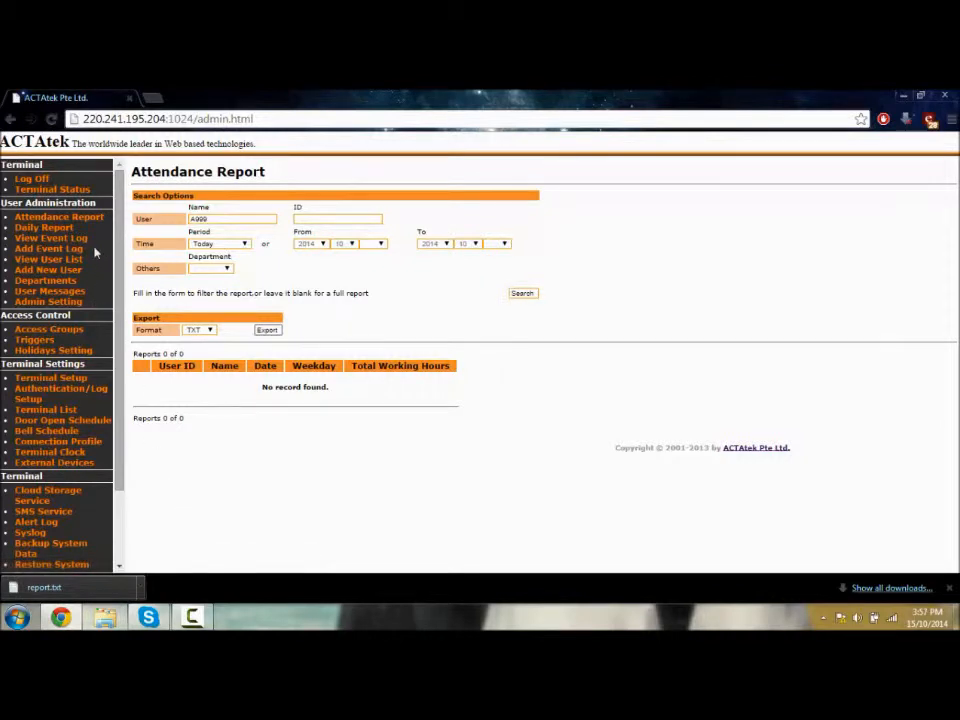
pyautogui.moveTo(48, 268)
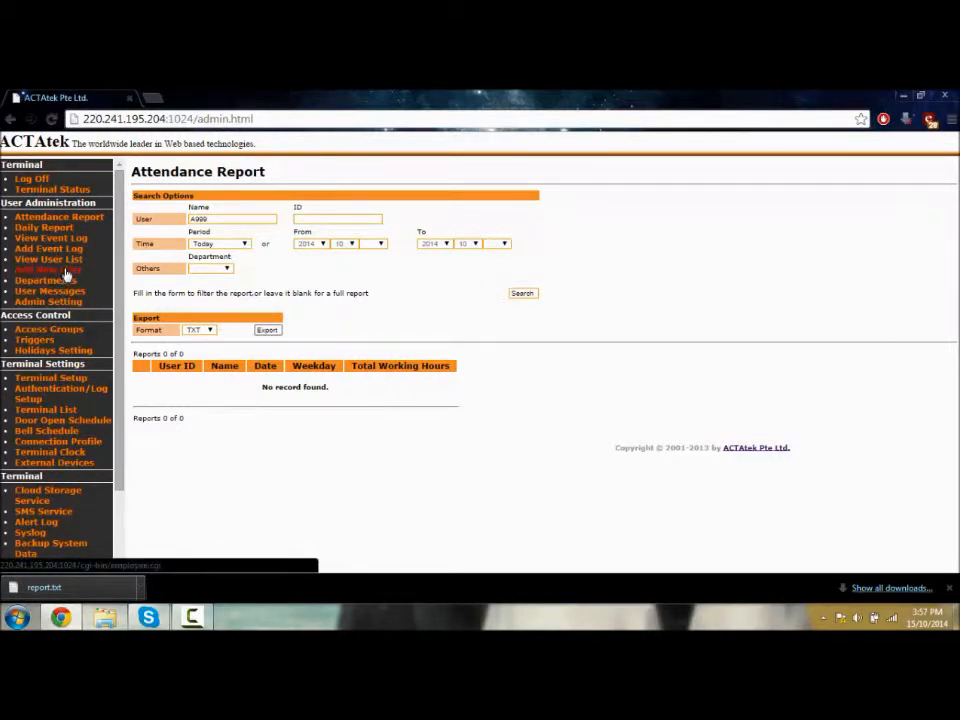
# View the User List of twelve registered users, then go to the add-user form
pyautogui.click(48, 270)
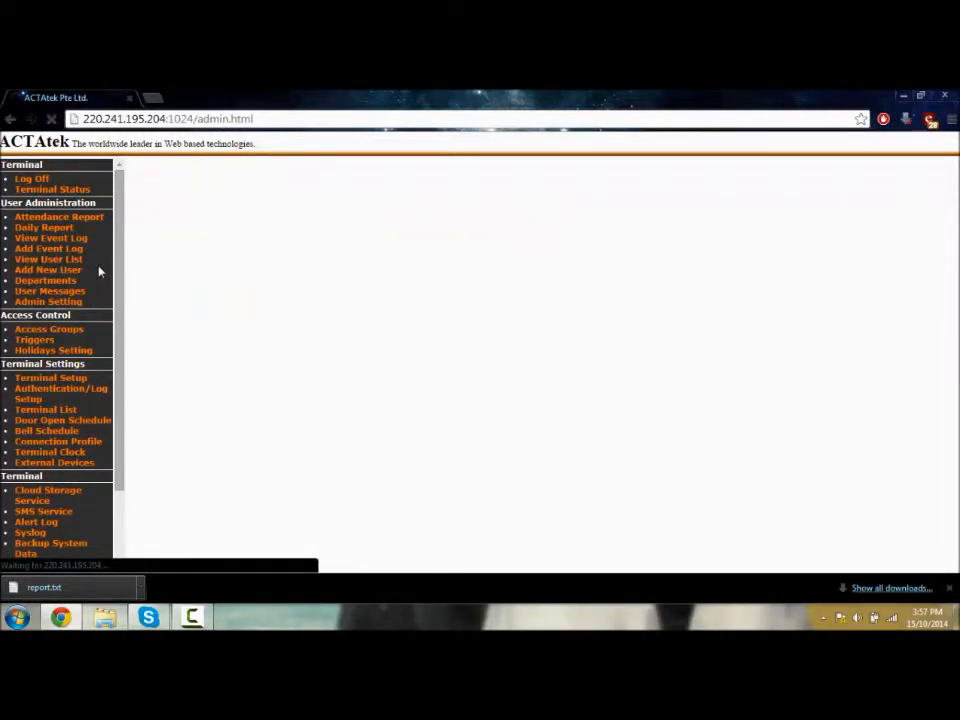
pyautogui.click(48, 258)
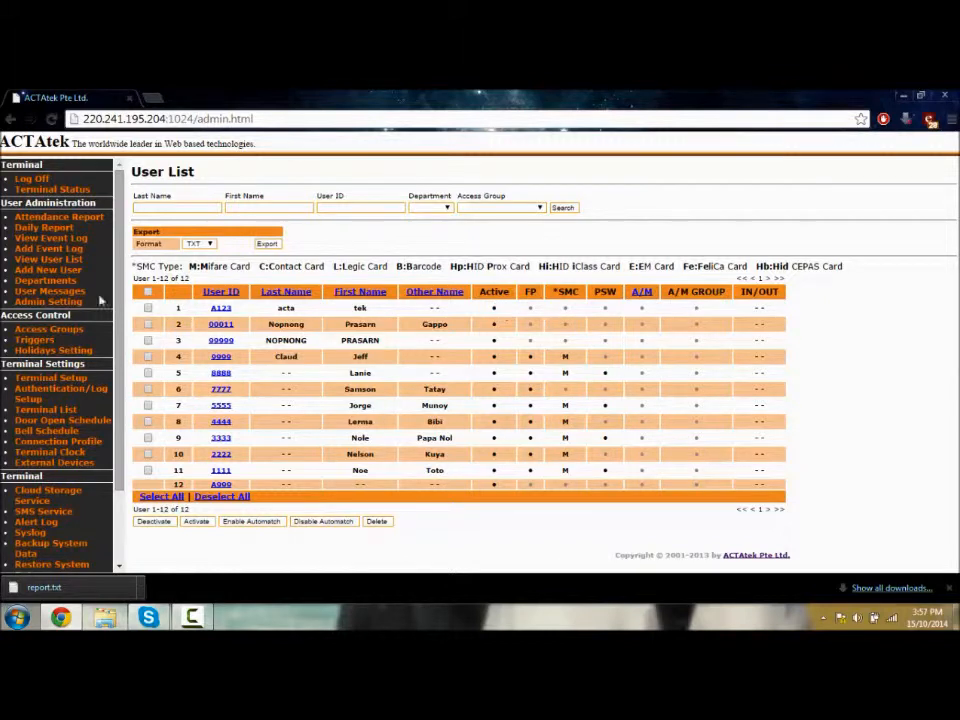
pyautogui.click(48, 268)
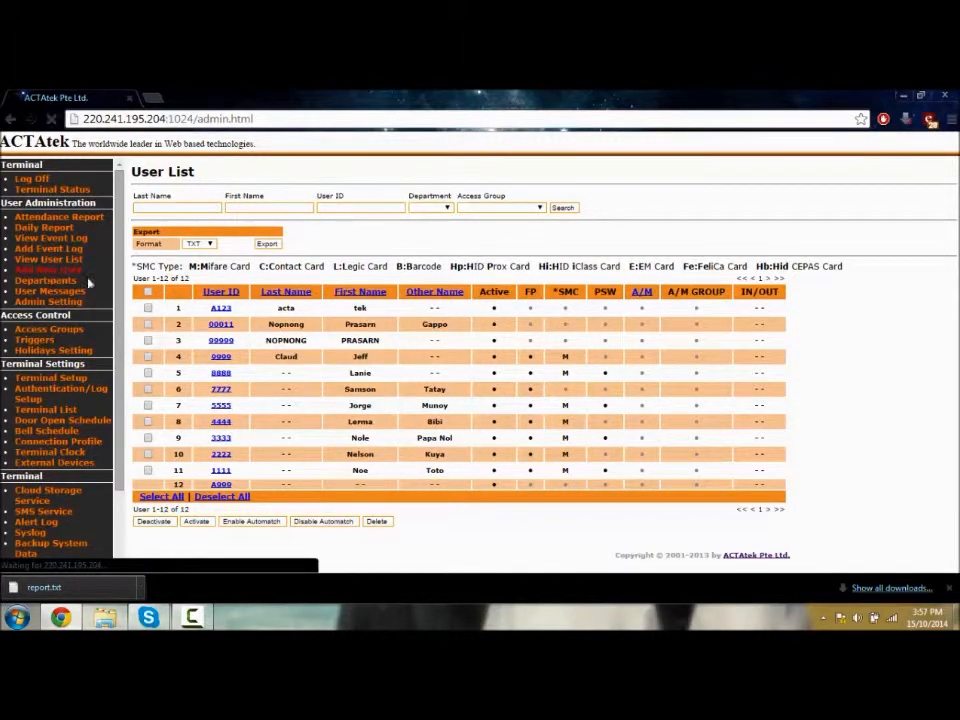
# Fill in the new user's ID, other name and admin level, then add the user
pyautogui.click(48, 268)
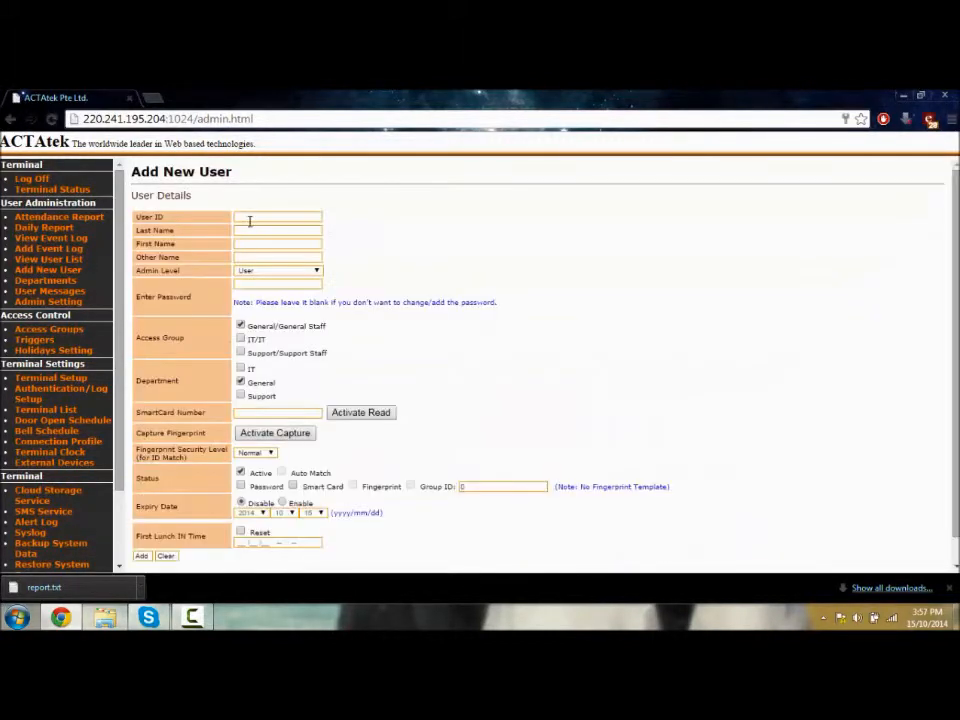
pyautogui.write('A123')
pyautogui.click(278, 242)
pyautogui.write('tek')
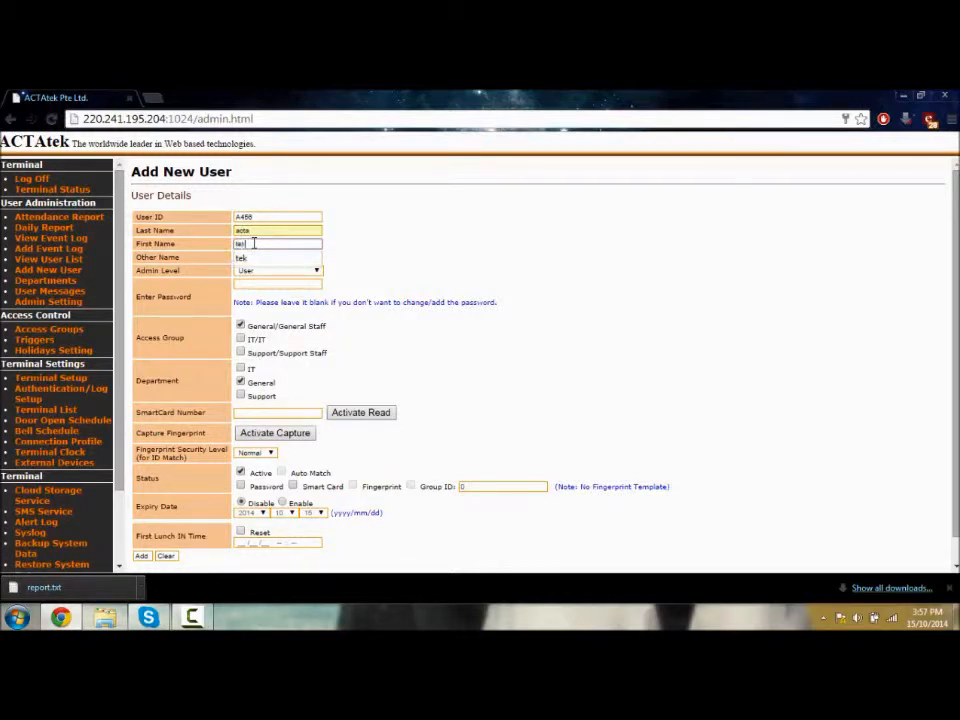
pyautogui.click(276, 256)
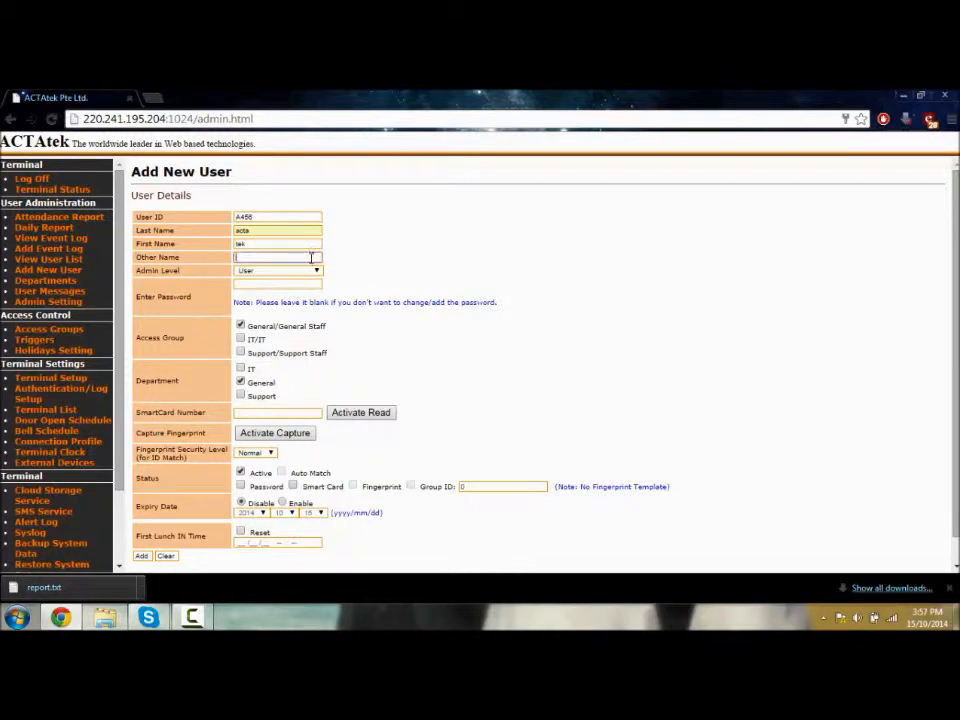
pyautogui.write('aa')
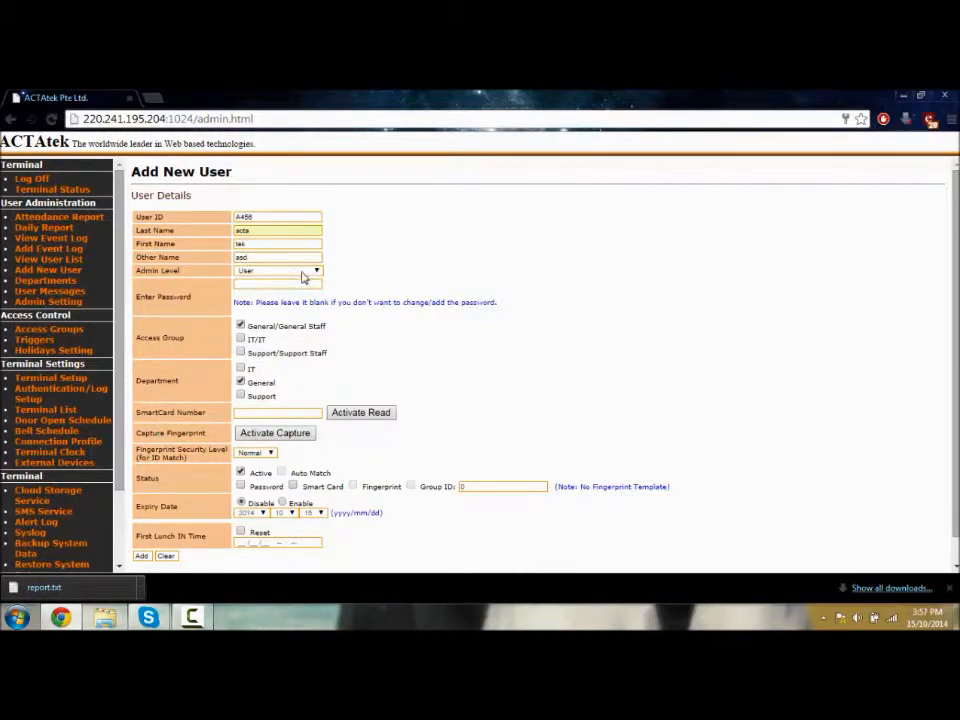
pyautogui.click(316, 272)
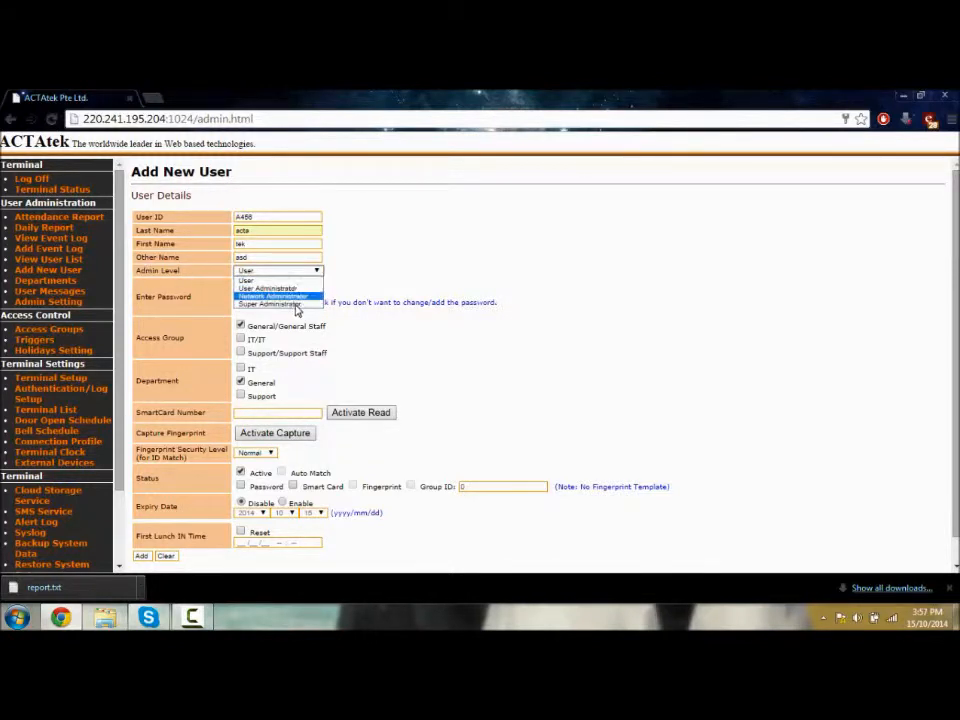
pyautogui.moveTo(270, 290)
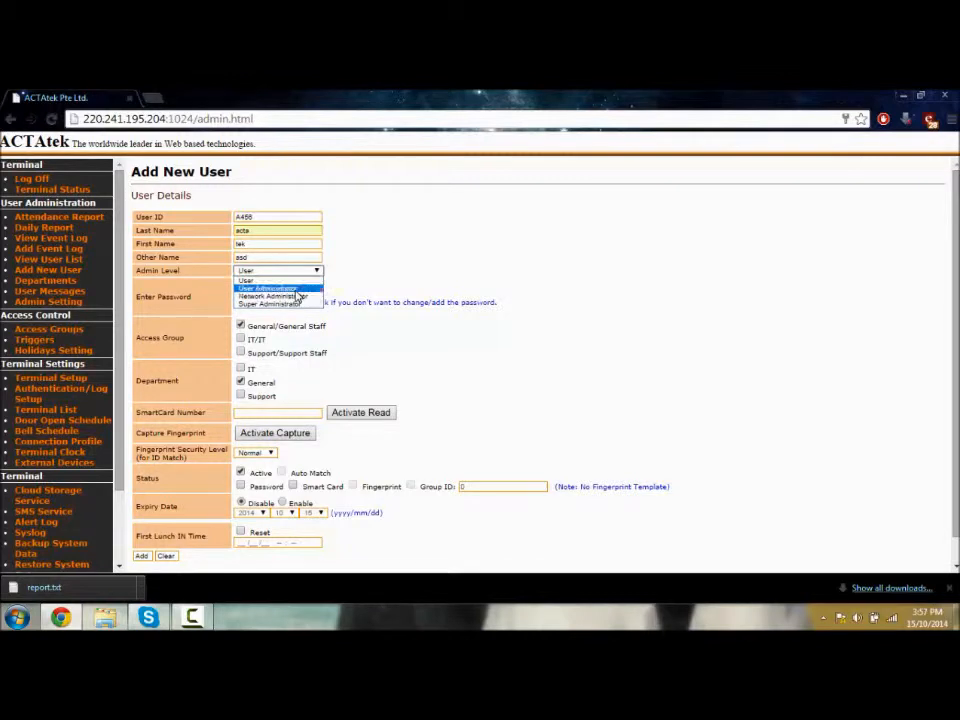
pyautogui.click(278, 280)
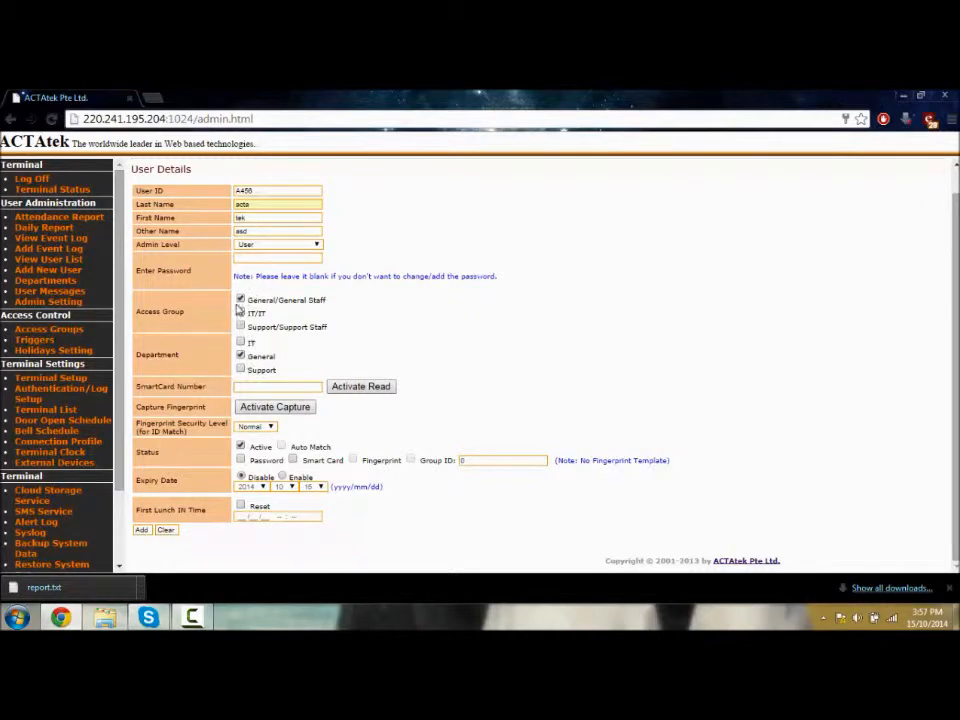
pyautogui.moveTo(148, 544)
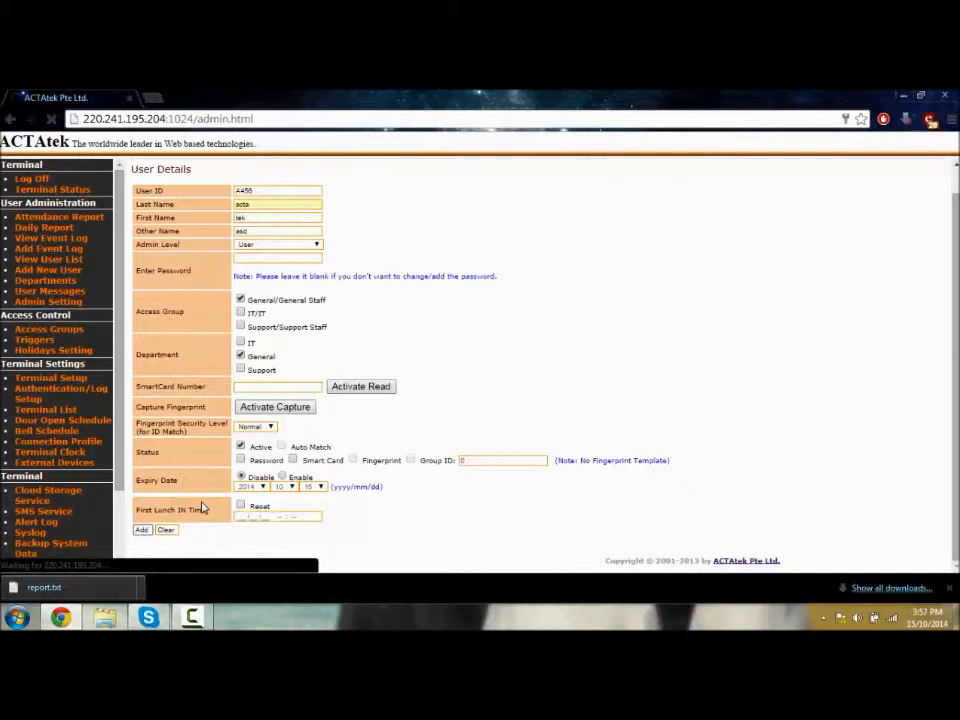
pyautogui.click(140, 528)
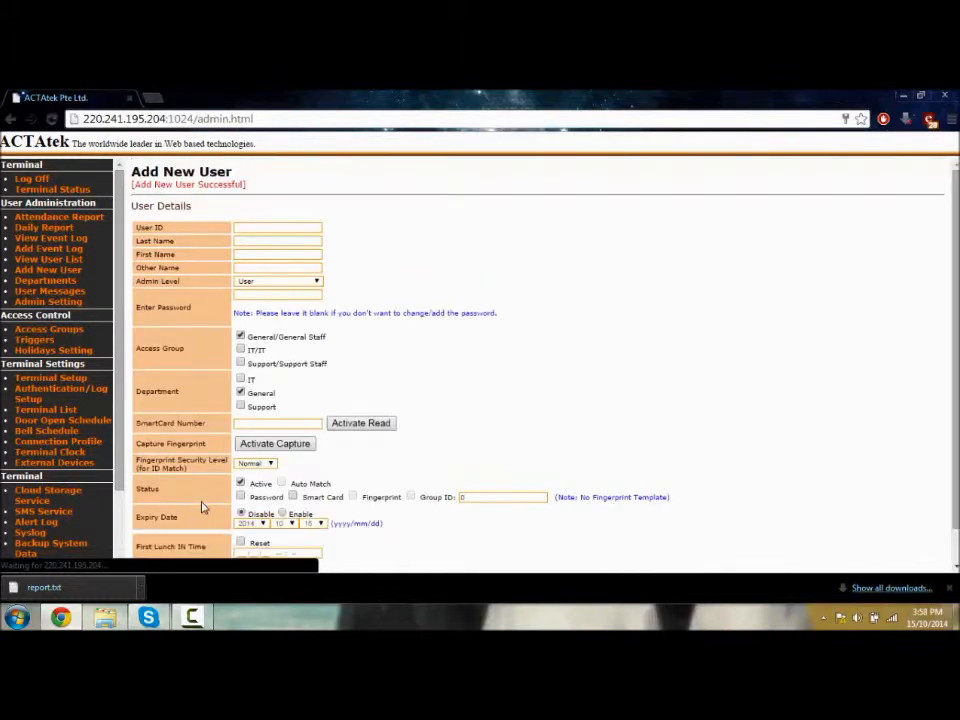
pyautogui.moveTo(42, 260)
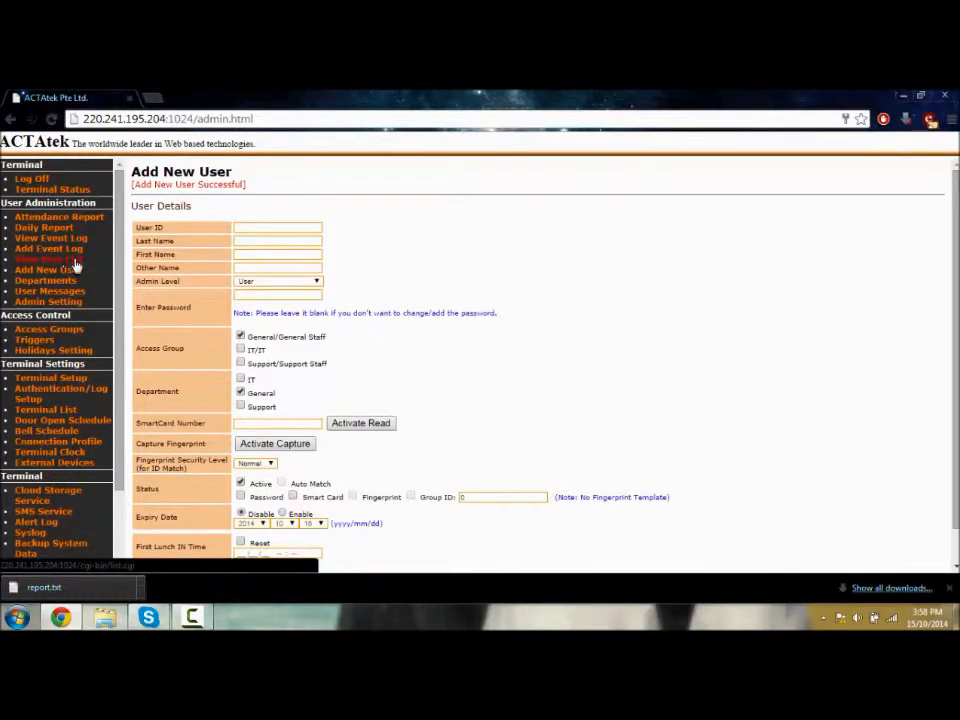
# View the User List and highlight the new user A456's other name
pyautogui.click(44, 260)
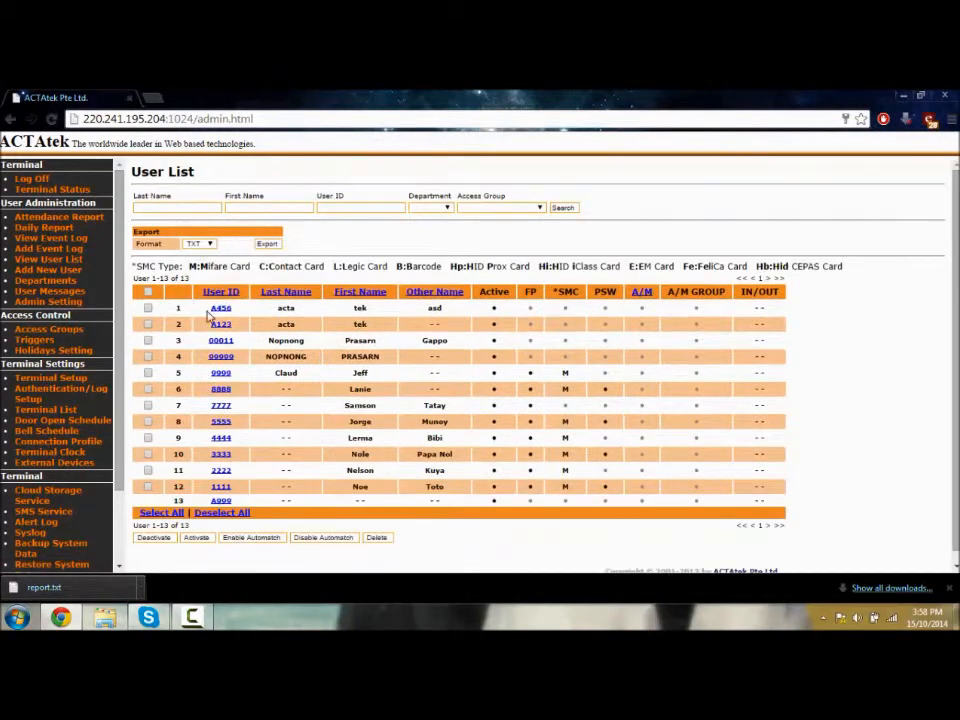
pyautogui.moveTo(270, 312)
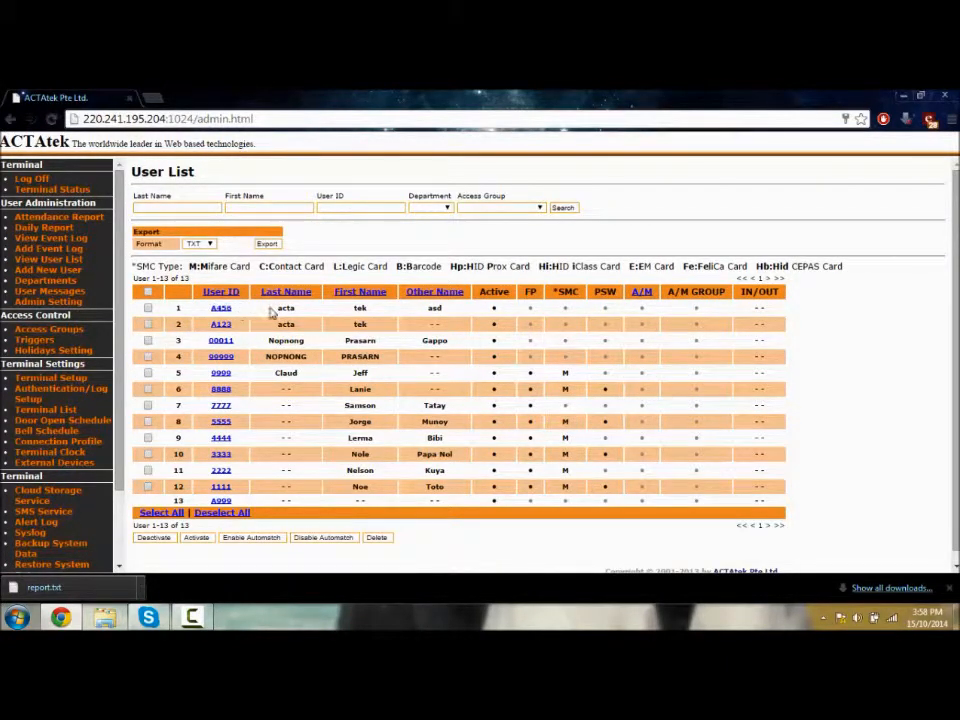
pyautogui.doubleClick(360, 308)
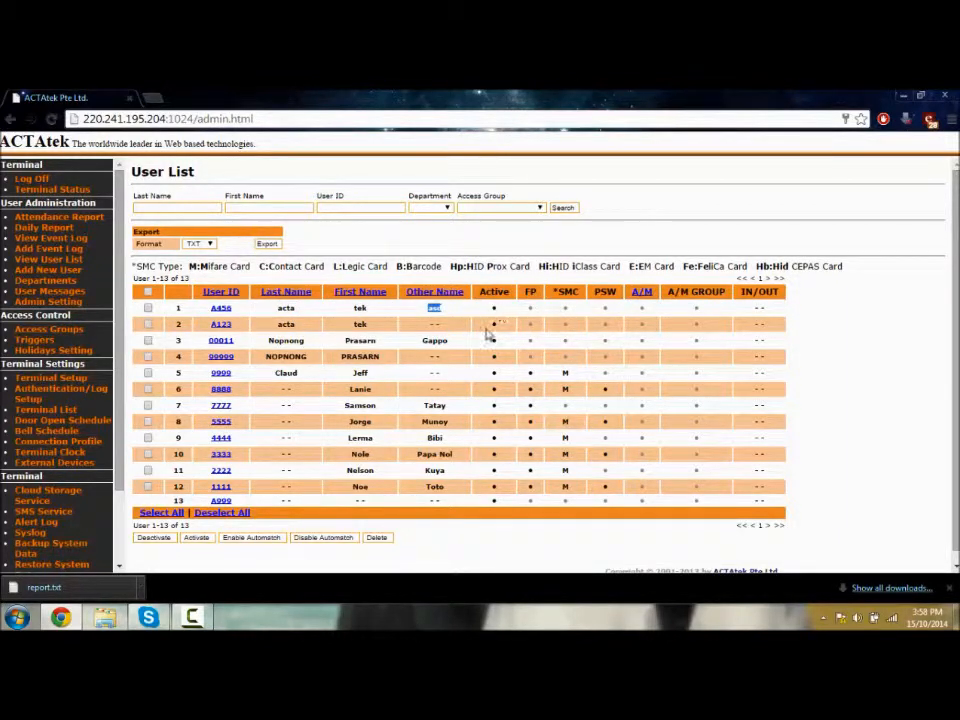
pyautogui.moveTo(116, 258)
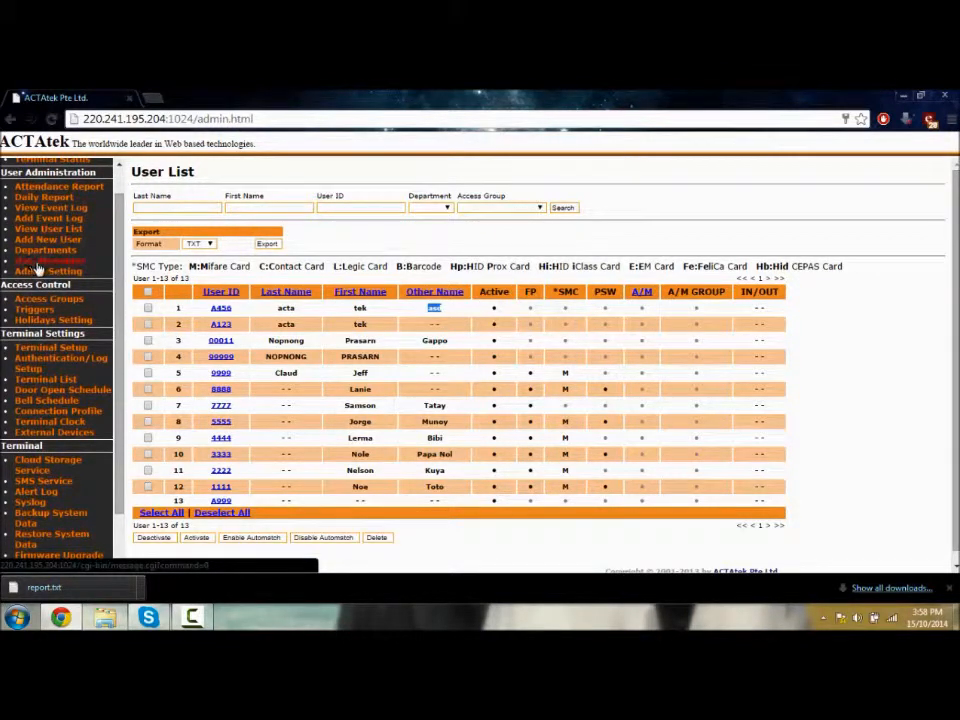
# Draft a user message for A456 with the text 'test'
pyautogui.click(48, 260)
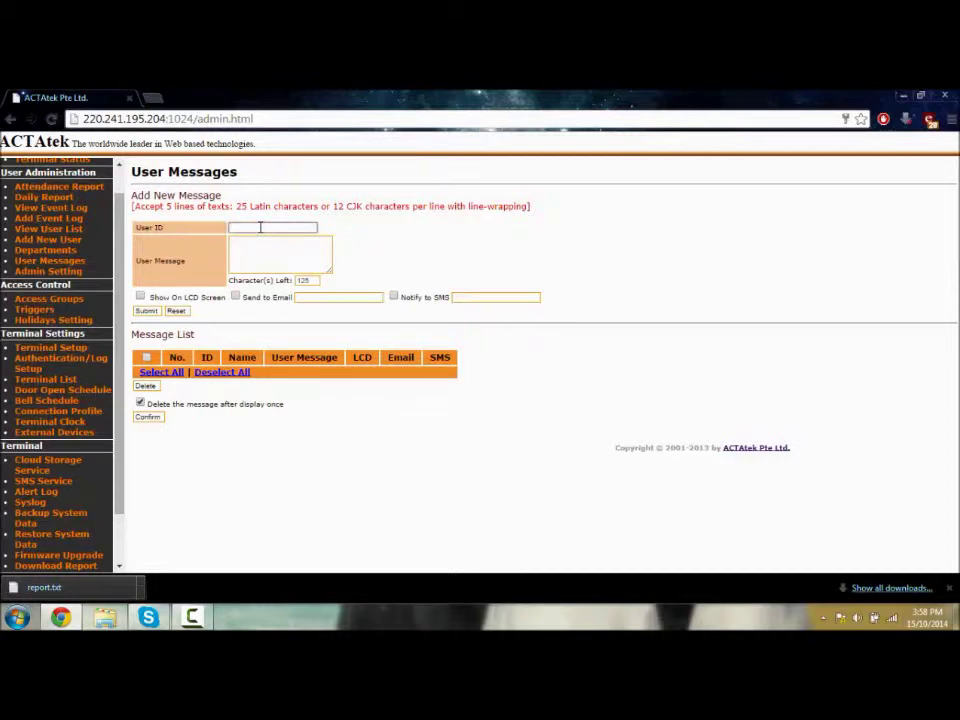
pyautogui.write('A456')
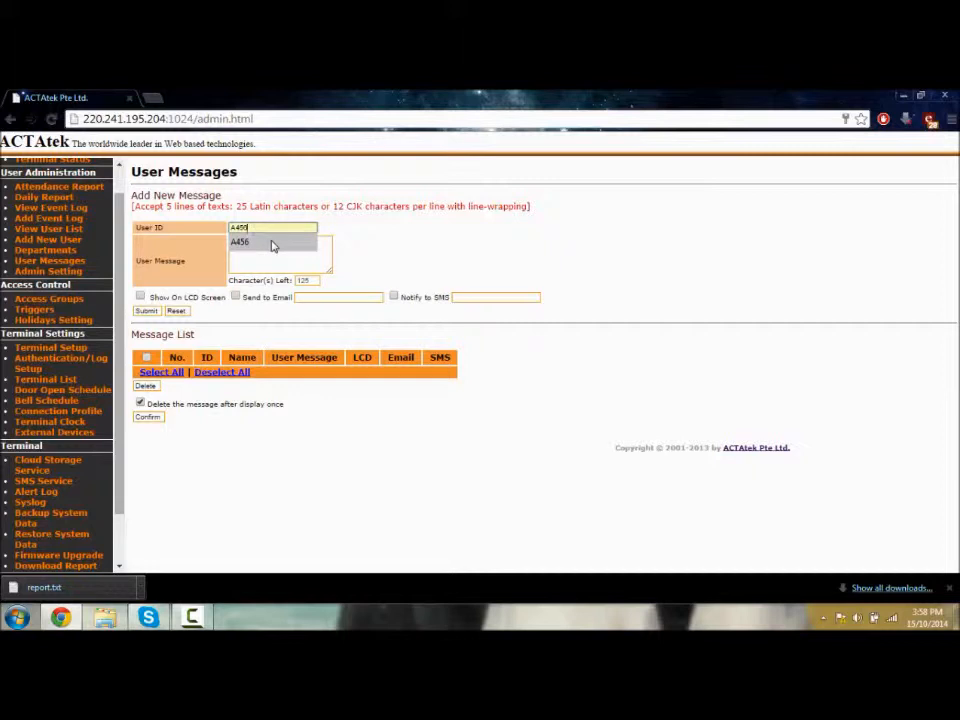
pyautogui.click(240, 242)
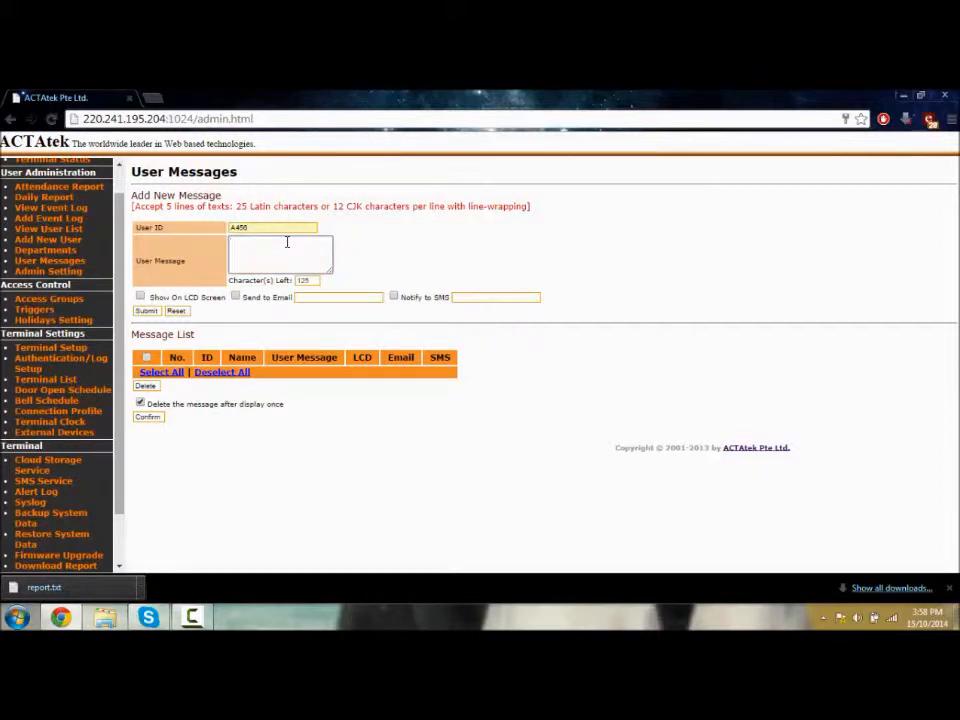
pyautogui.write('test')
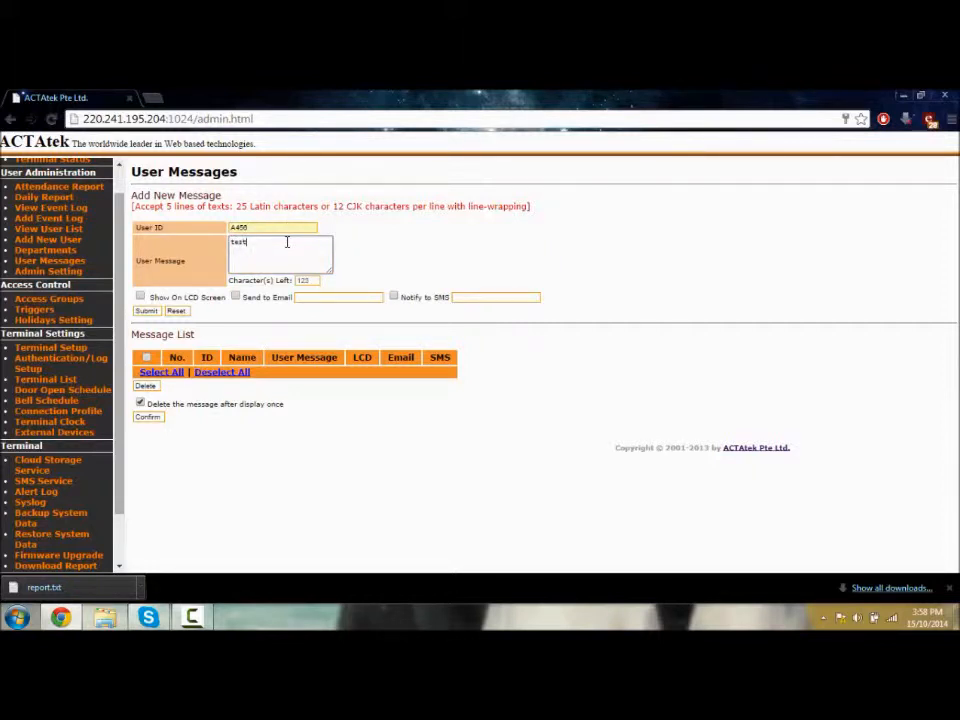
pyautogui.write('t')
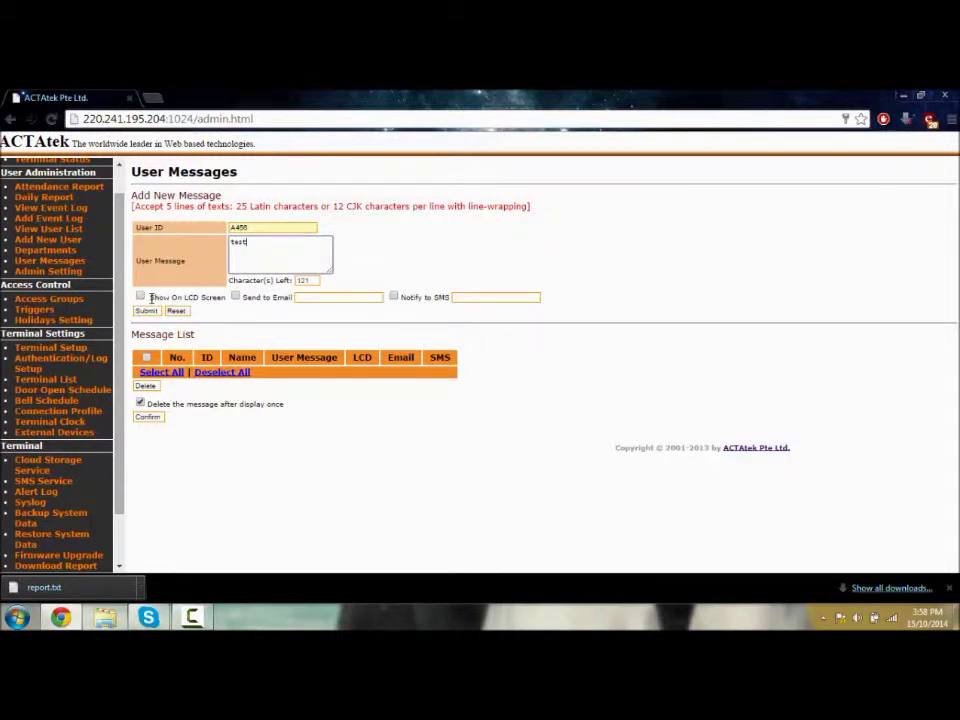
# Enable Show On LCD Screen, Send to Email and Notify by SMS for the message
pyautogui.click(140, 296)
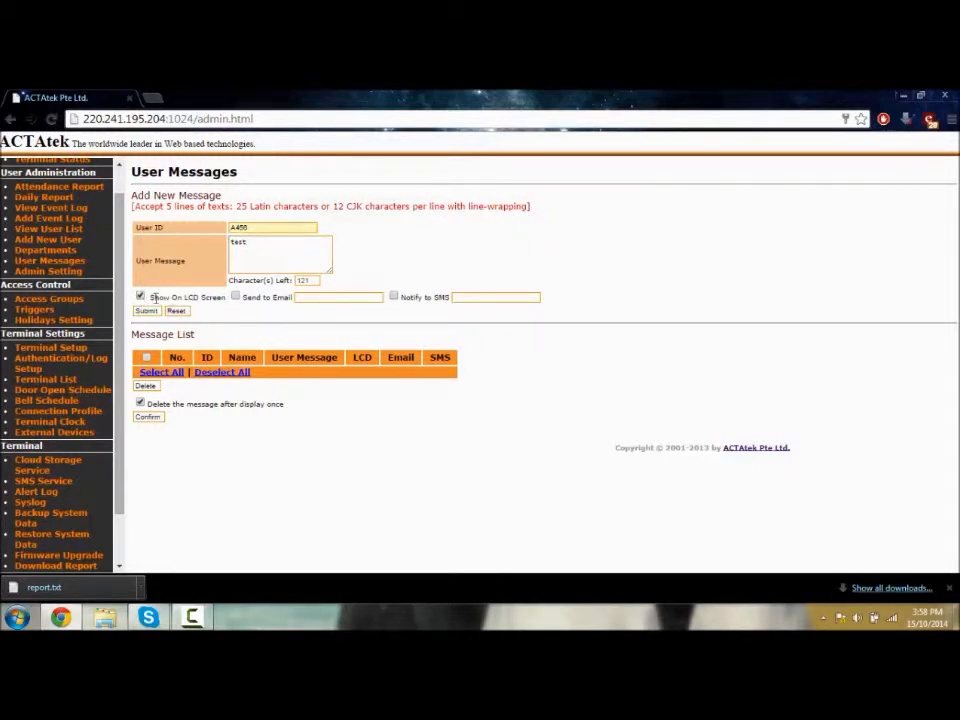
pyautogui.click(236, 296)
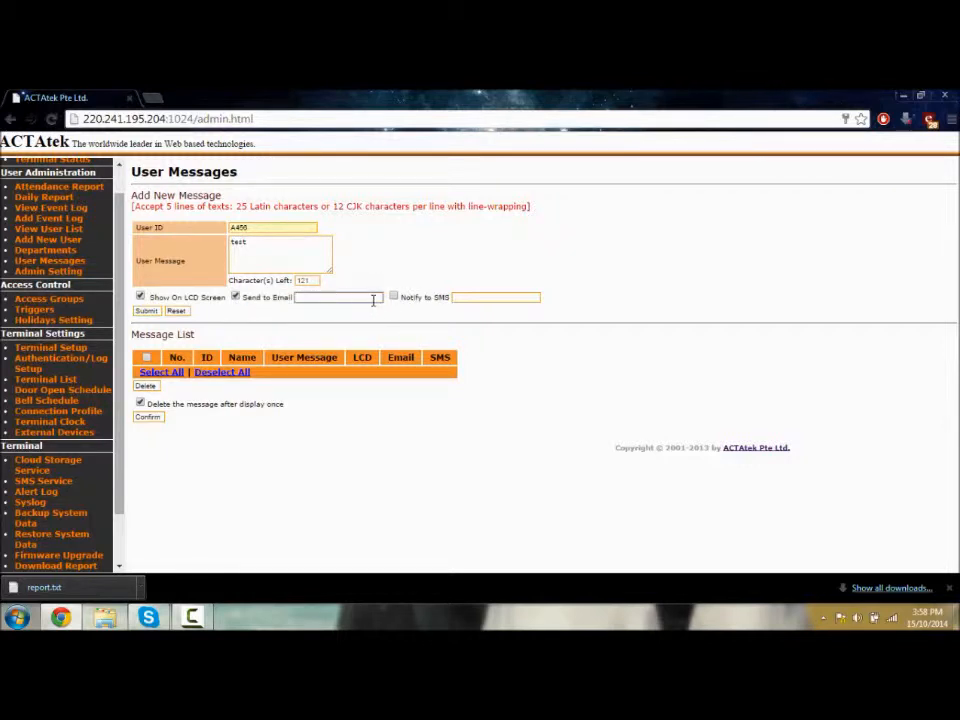
pyautogui.click(392, 296)
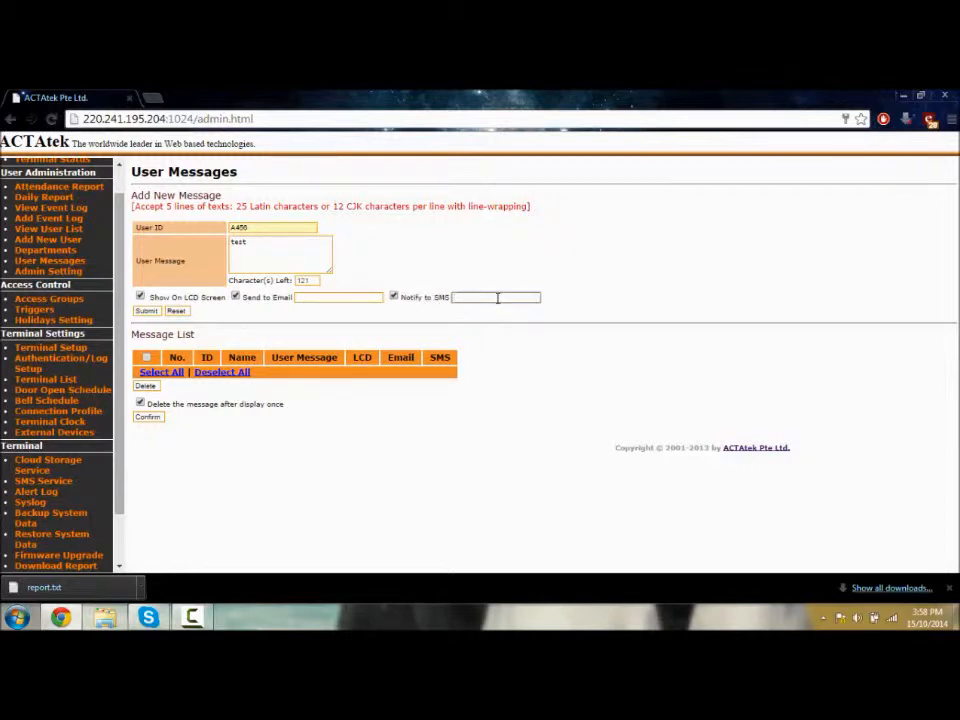
pyautogui.click(236, 296)
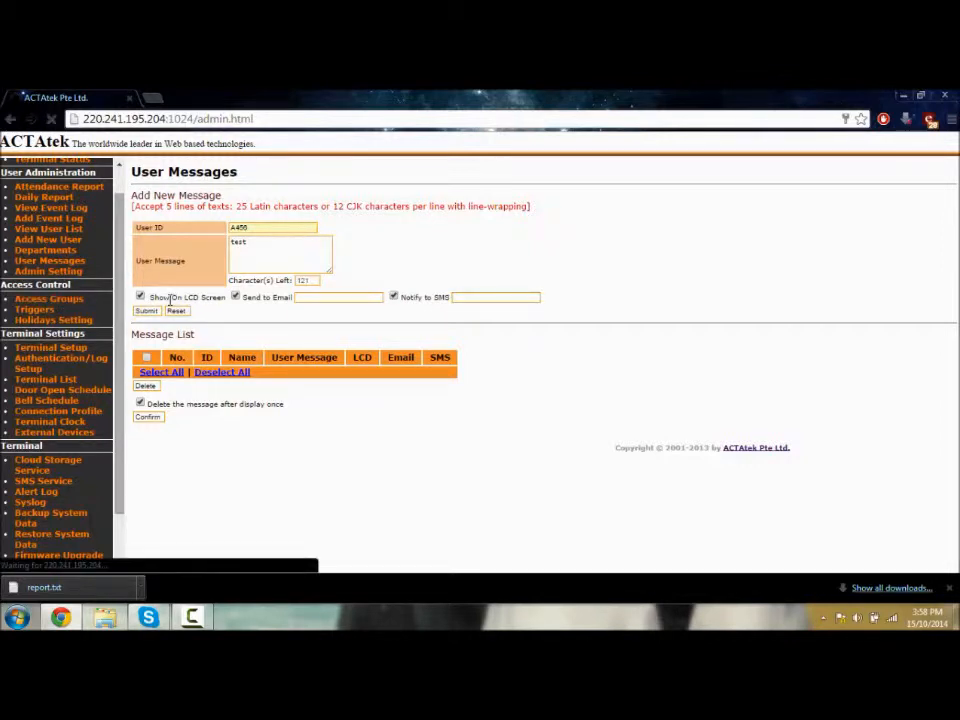
# Review the Access Groups list, toggling the IT group and keeping General as the new group's department
pyautogui.click(48, 298)
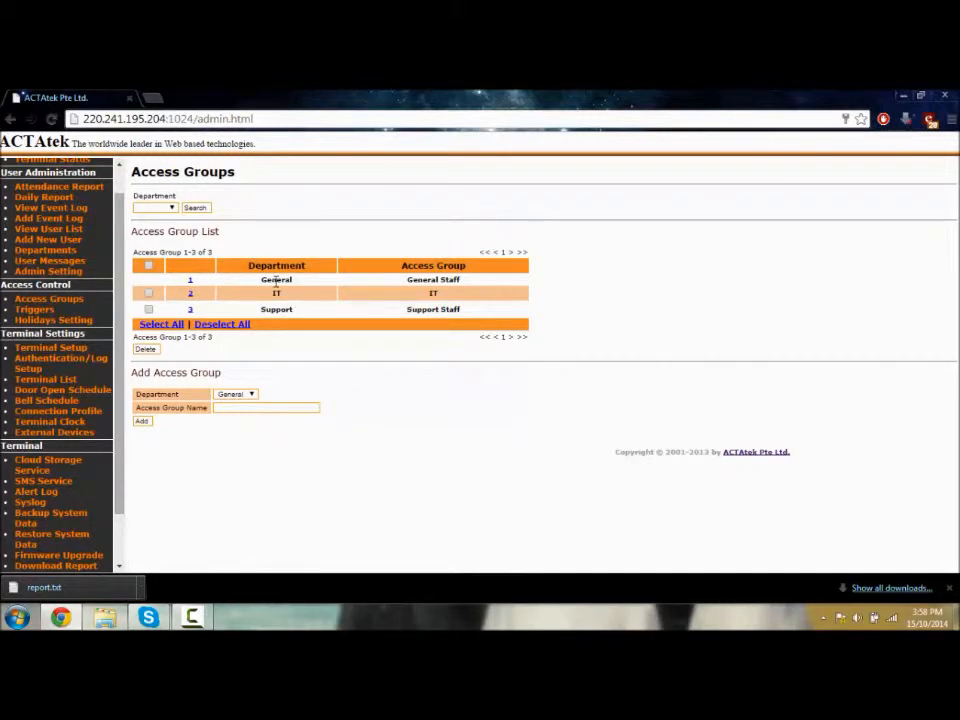
pyautogui.doubleClick(276, 280)
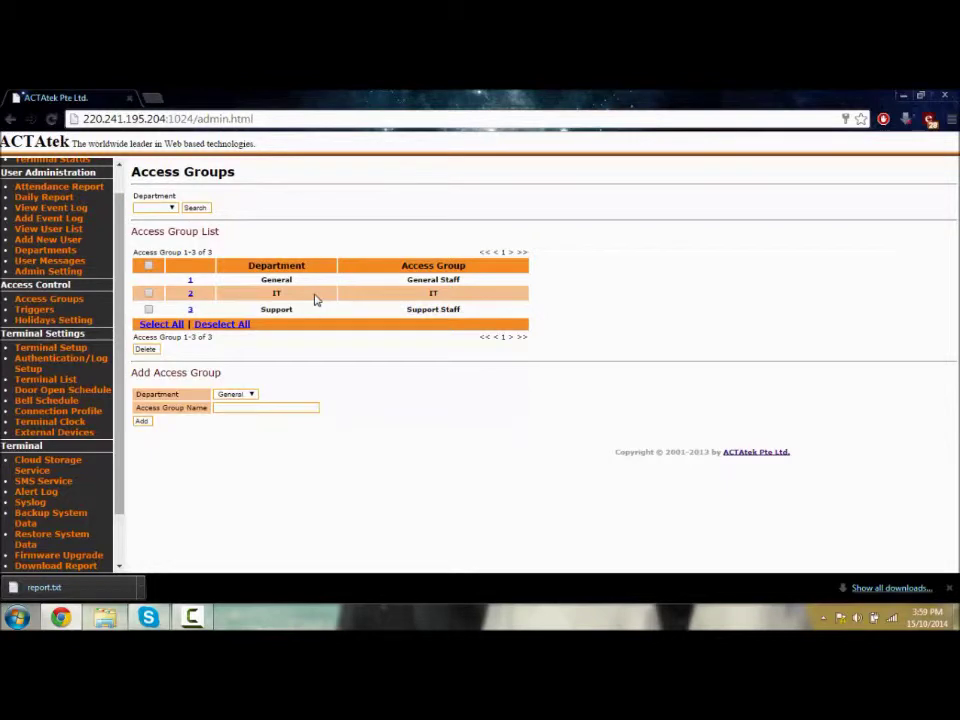
pyautogui.click(148, 292)
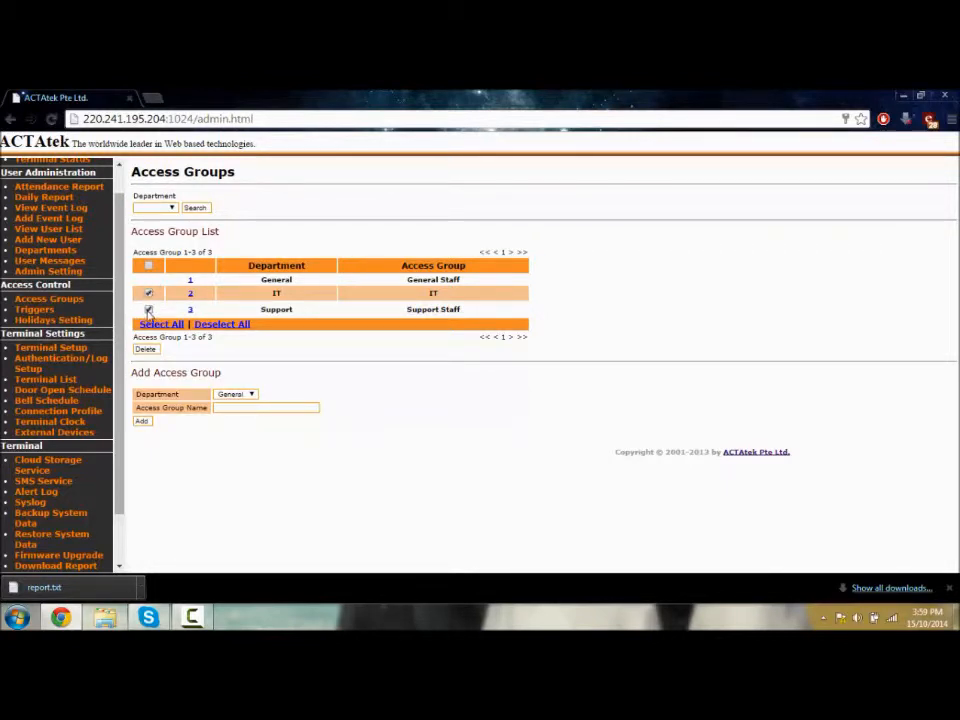
pyautogui.click(148, 292)
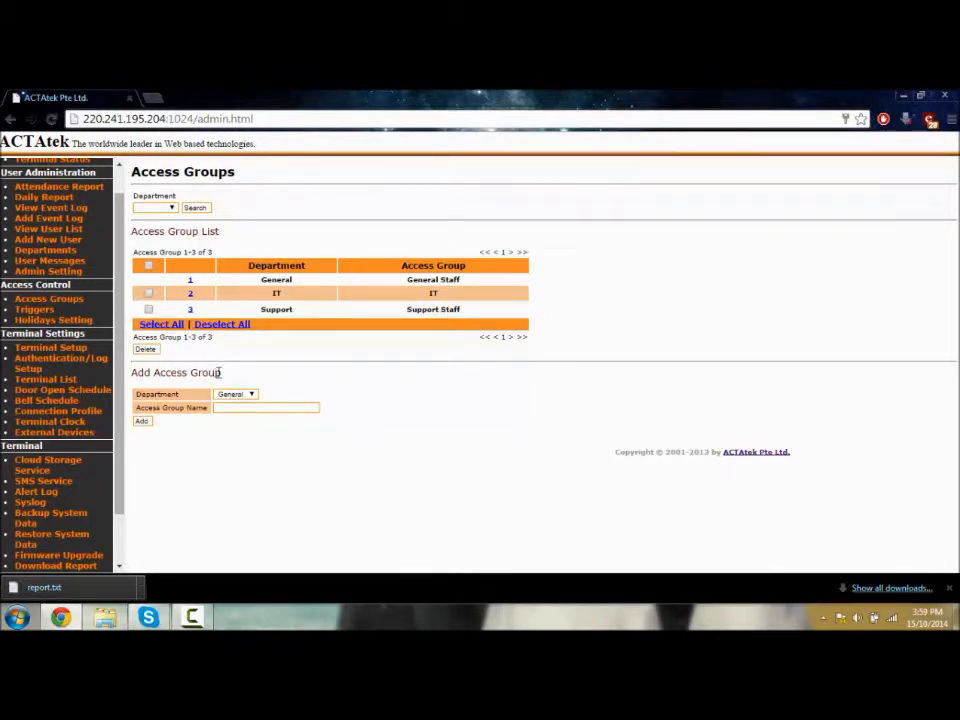
pyautogui.click(236, 392)
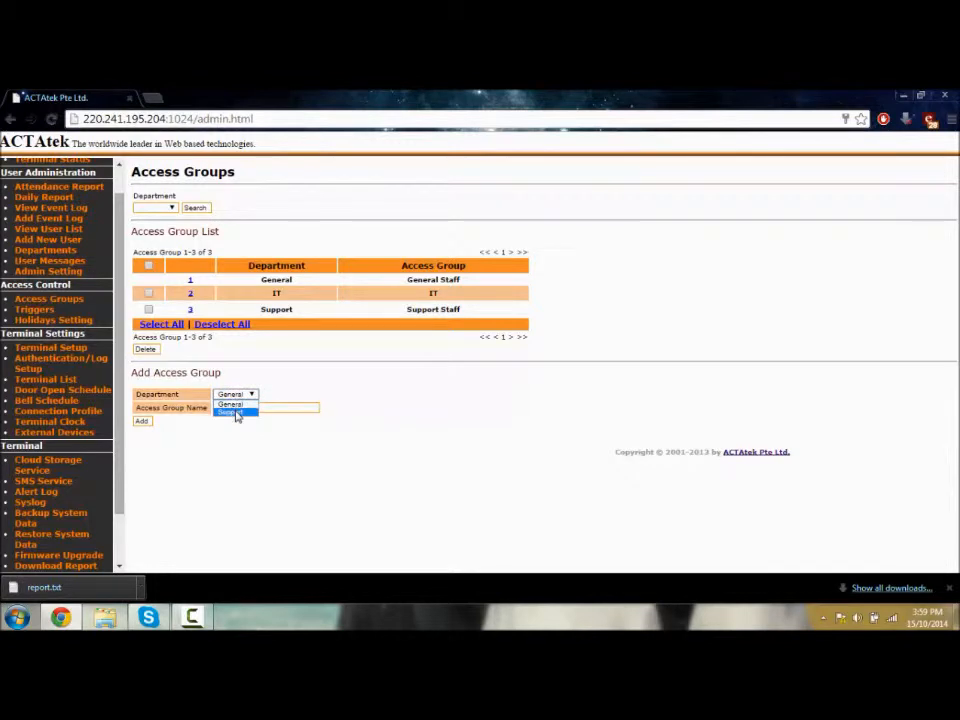
pyautogui.click(236, 404)
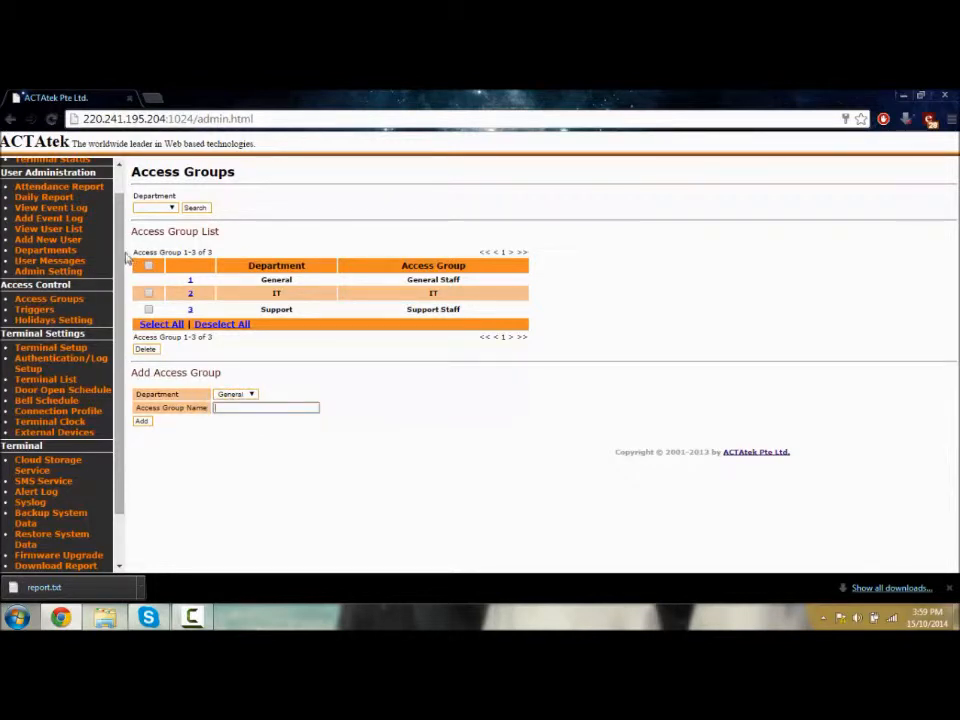
pyautogui.scroll(-3)
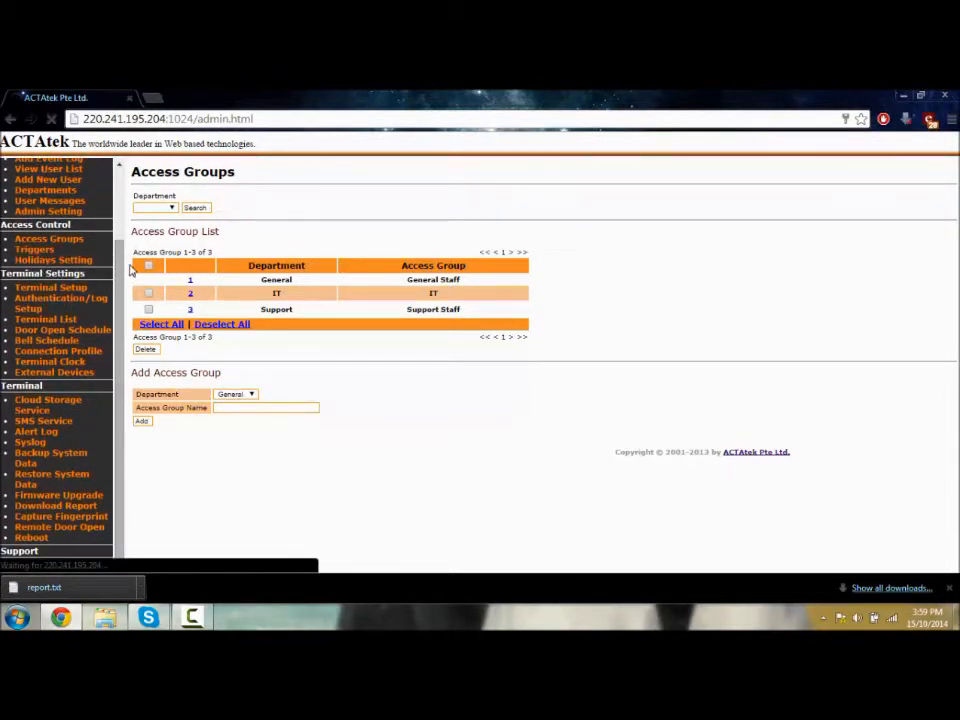
# Add 29 October 2014 to the company holidays from the Holidays Setting calendar
pyautogui.click(52, 260)
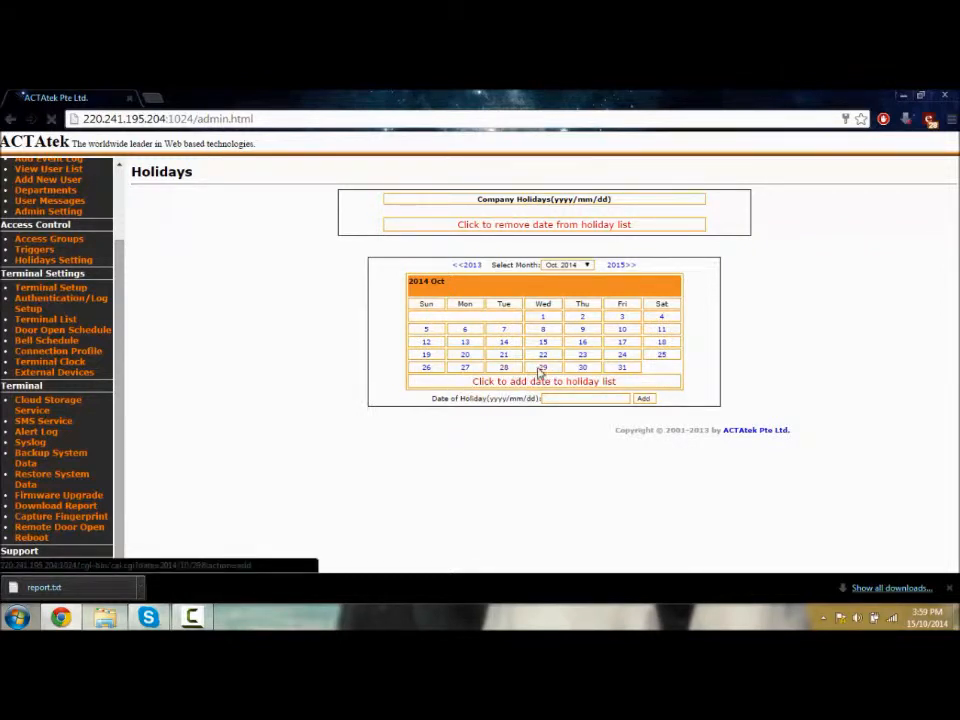
pyautogui.click(542, 368)
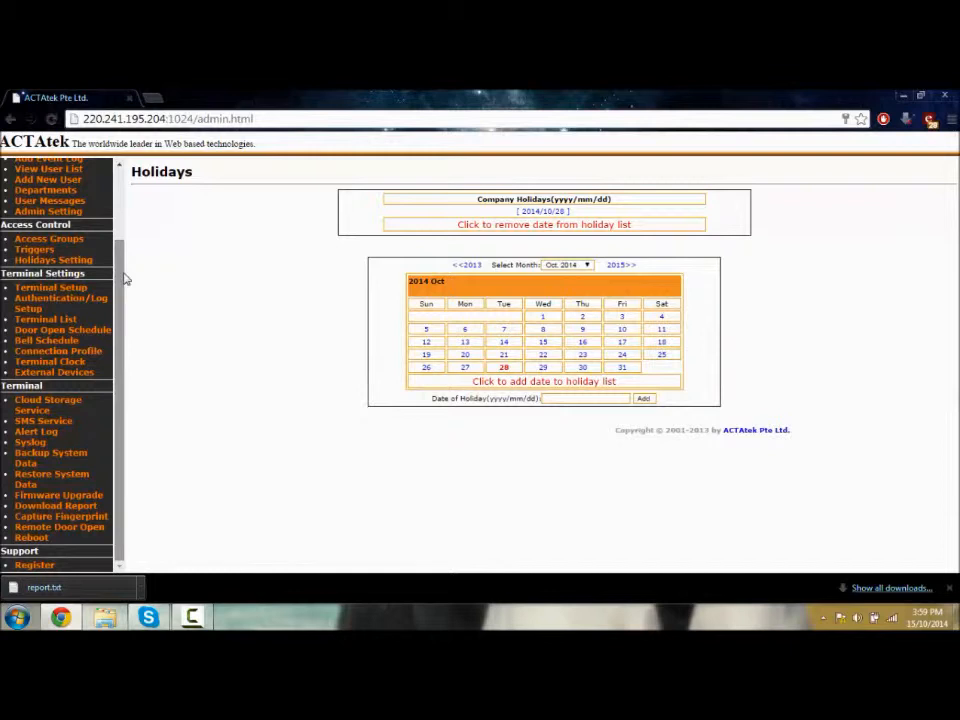
pyautogui.moveTo(46, 340)
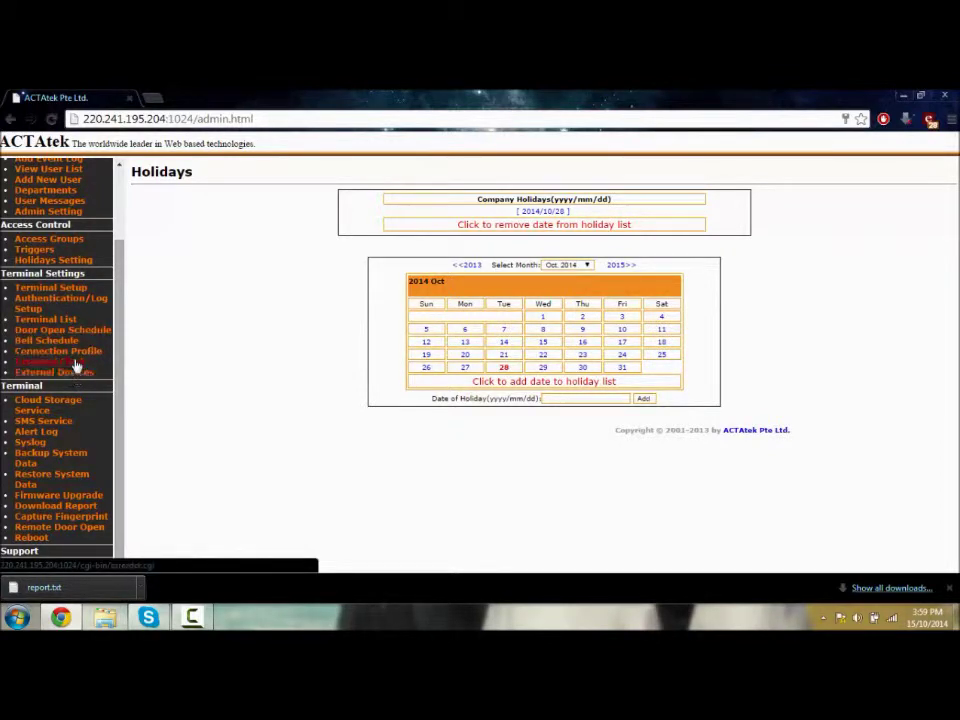
pyautogui.click(50, 360)
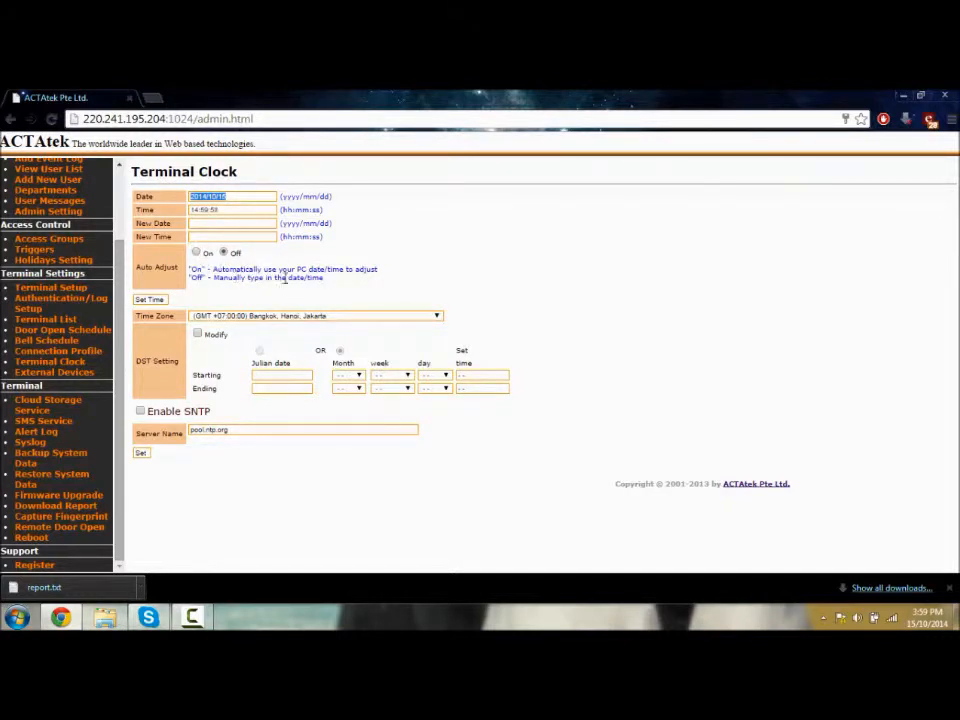
pyautogui.click(436, 316)
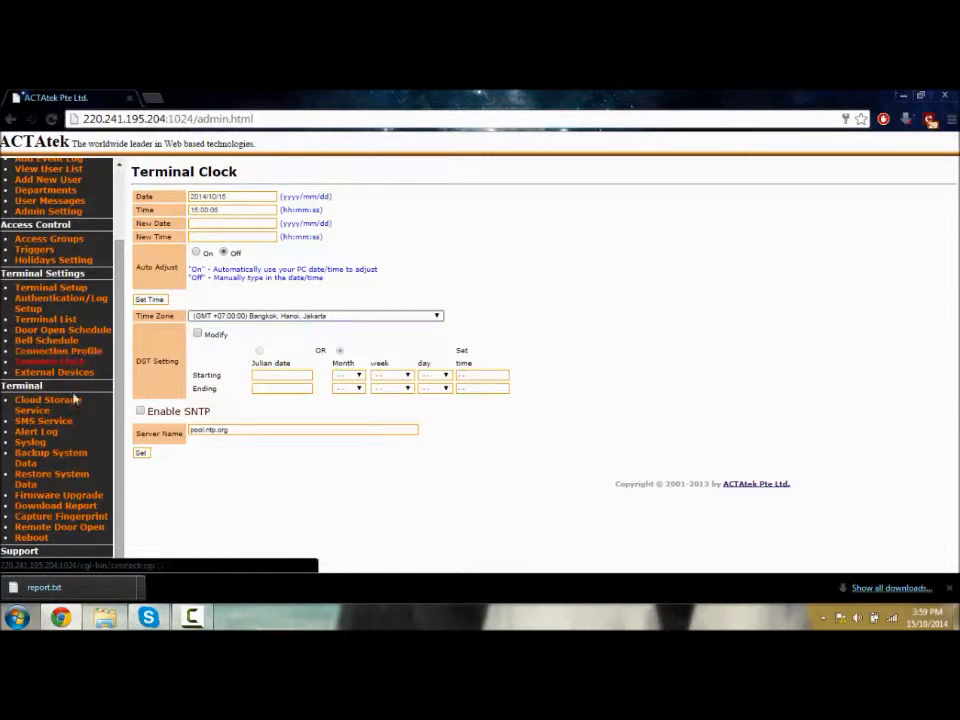
pyautogui.moveTo(60, 528)
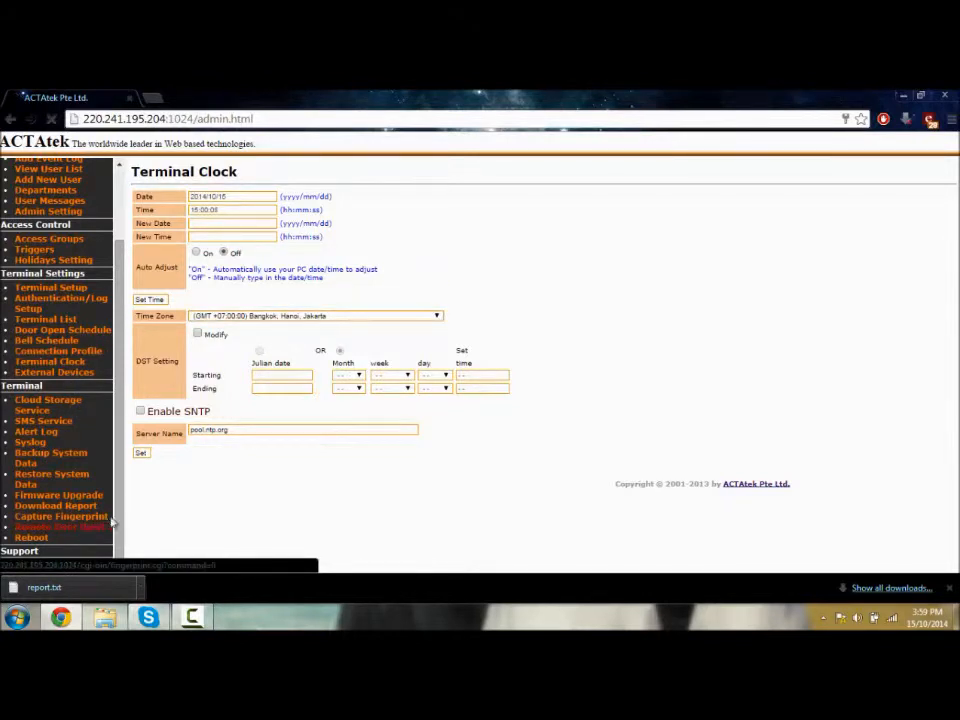
pyautogui.click(58, 528)
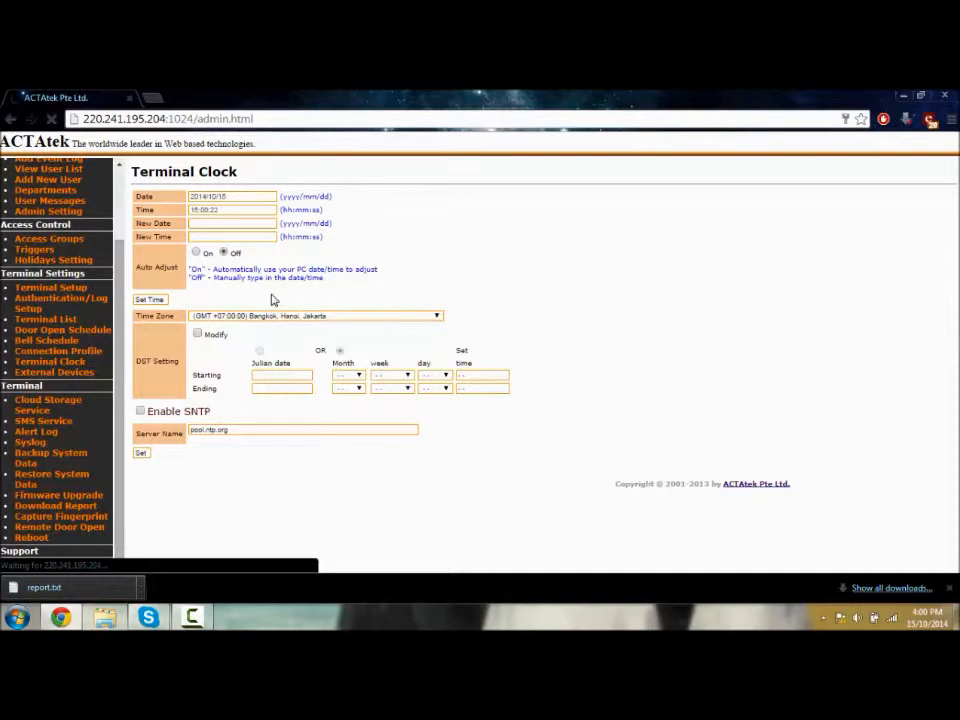
# Open the door remotely so the page confirms 'The Door is Open'
pyautogui.click(58, 528)
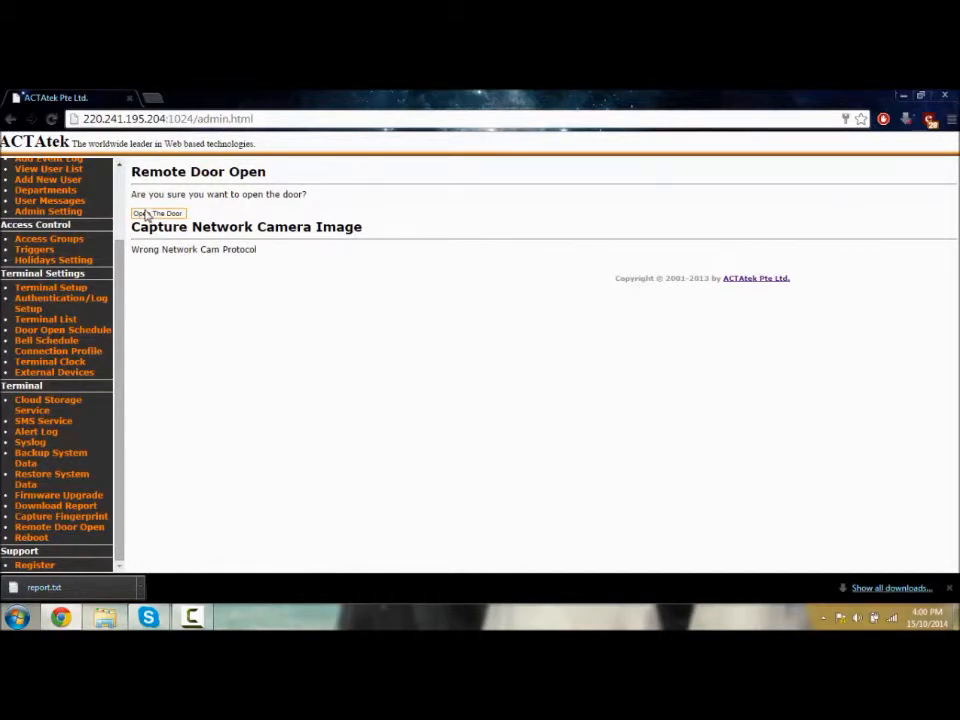
pyautogui.click(156, 212)
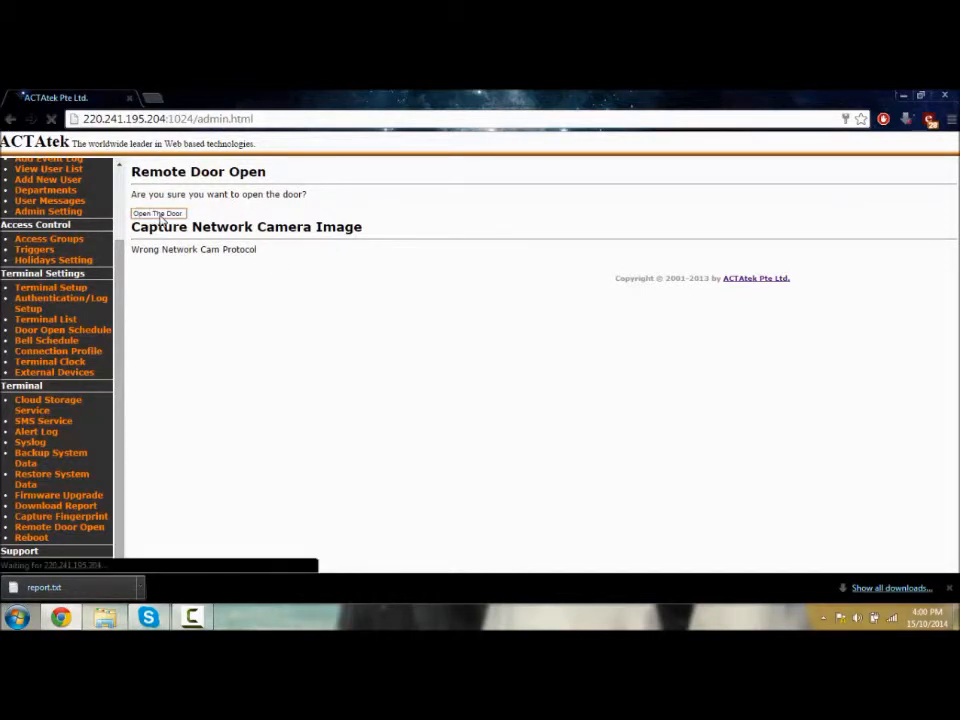
pyautogui.click(156, 212)
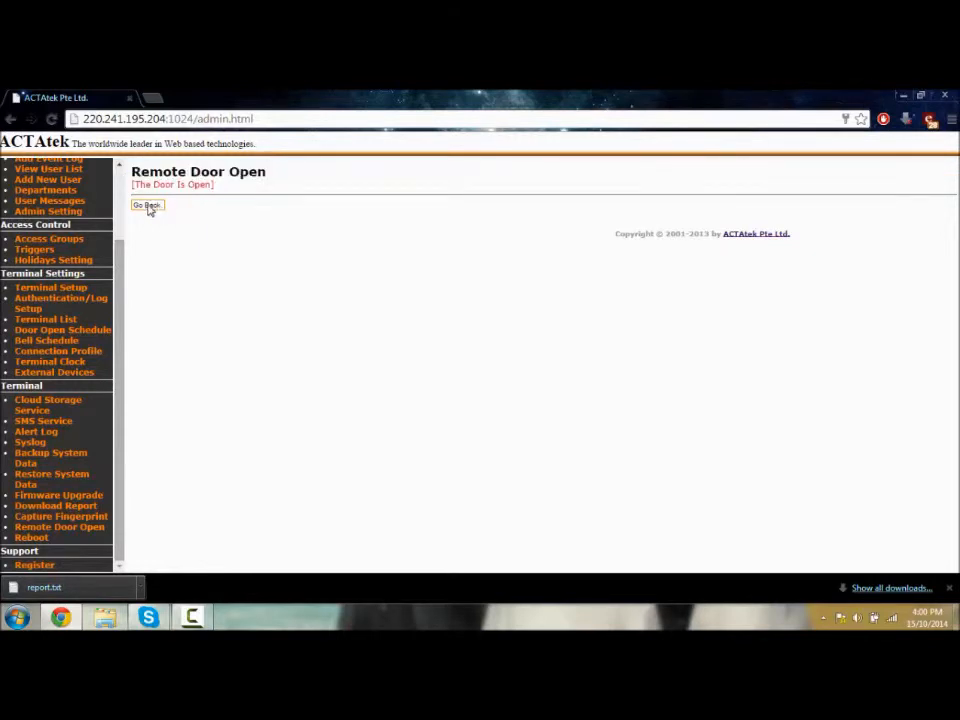
pyautogui.moveTo(32, 536)
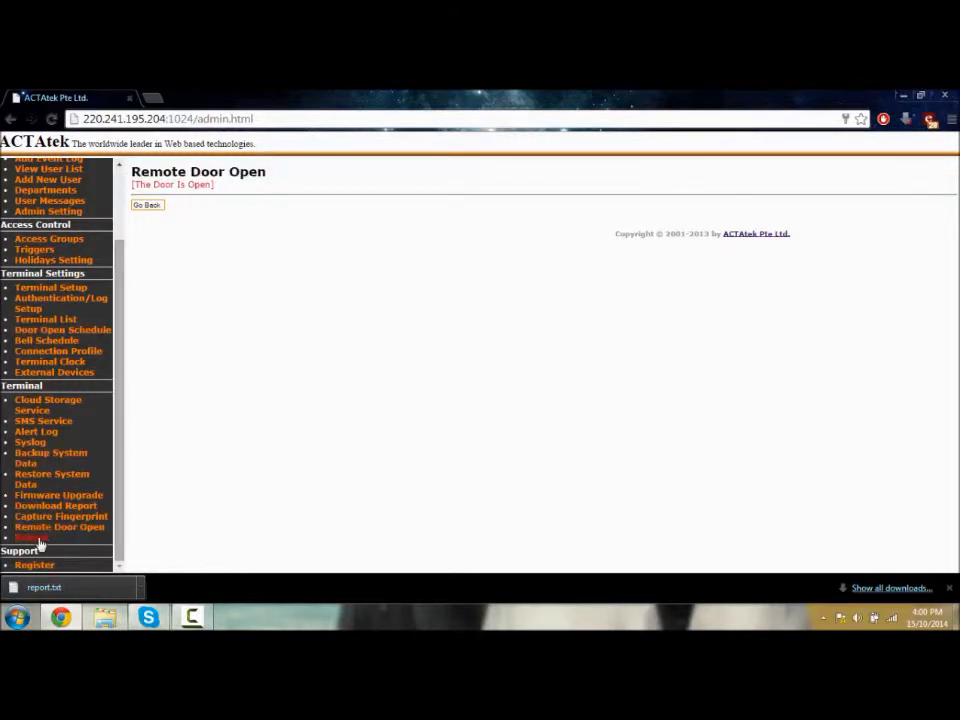
pyautogui.moveTo(58, 516)
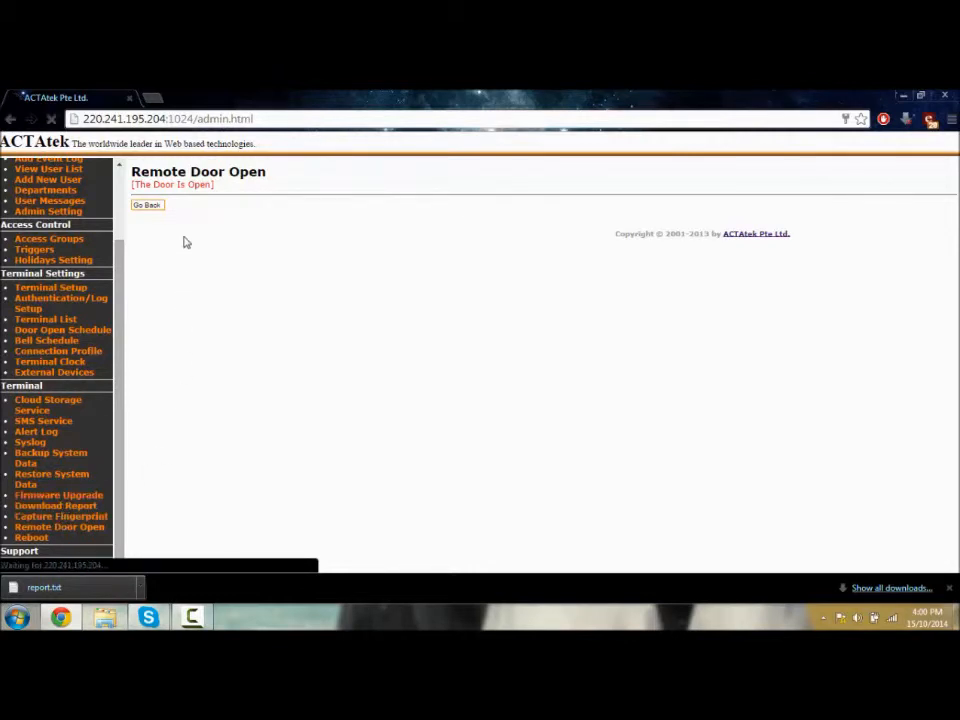
# Show the Firmware Upgrade page listing the terminal's current firmware version
pyautogui.click(58, 494)
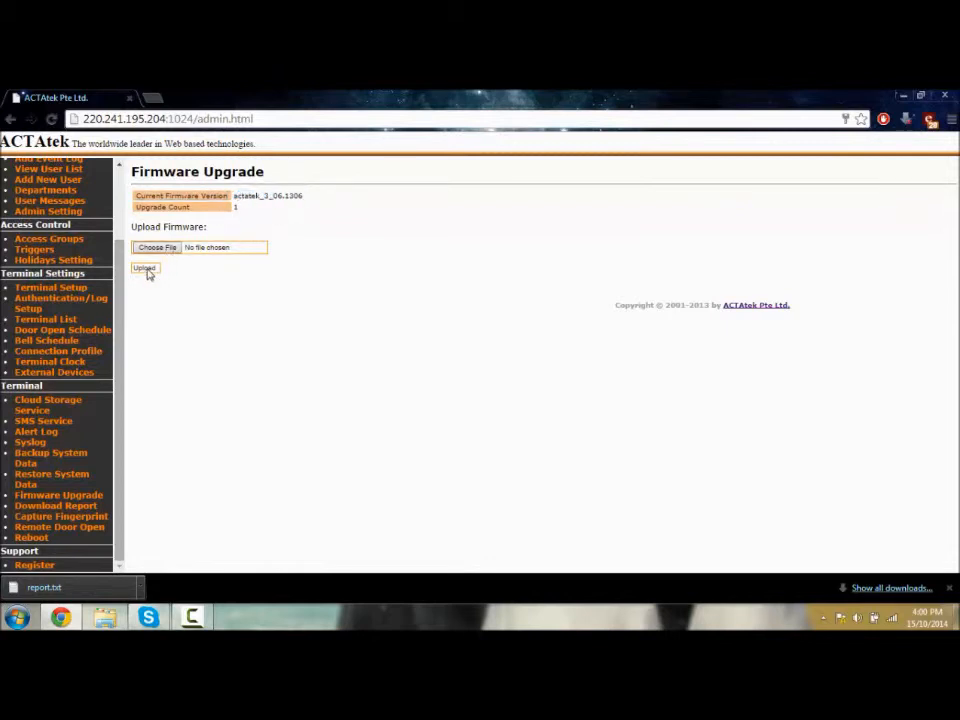
pyautogui.moveTo(188, 276)
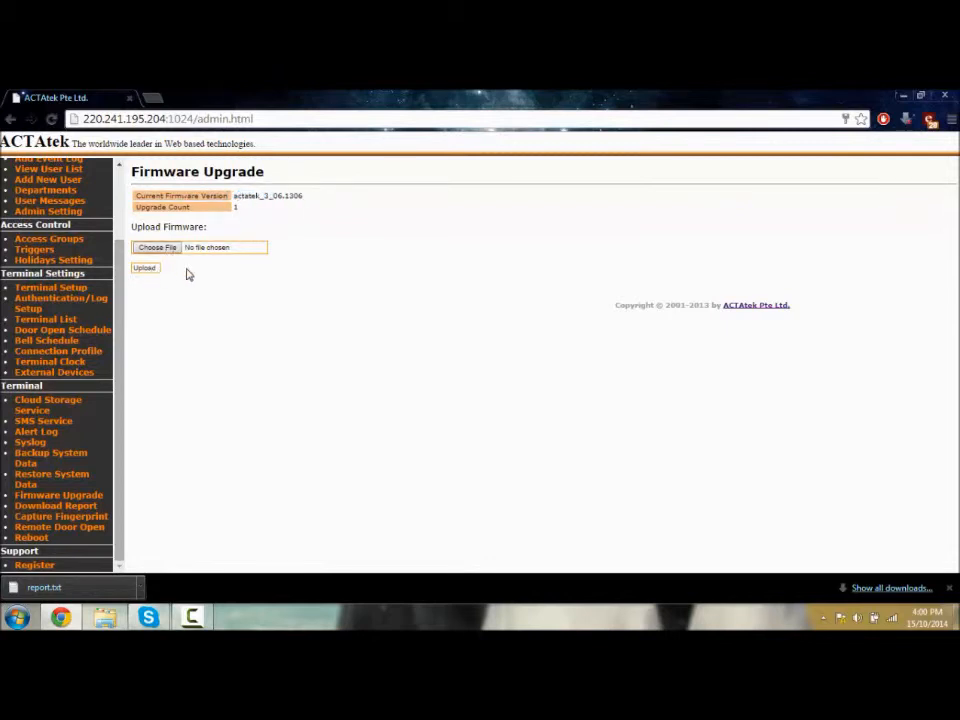
pyautogui.moveTo(264, 244)
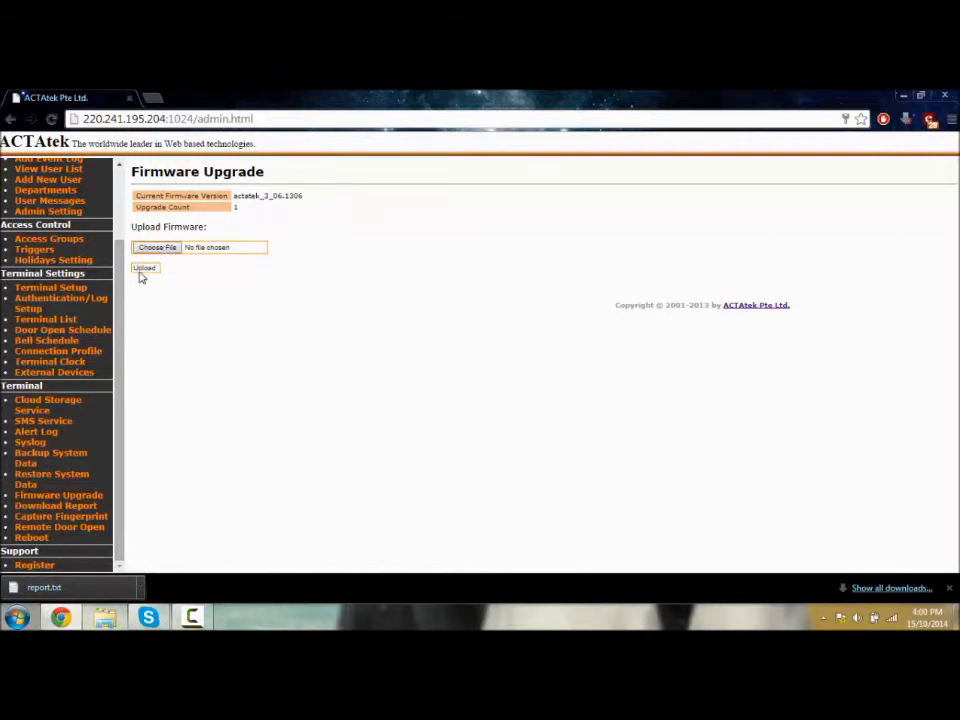
pyautogui.moveTo(250, 294)
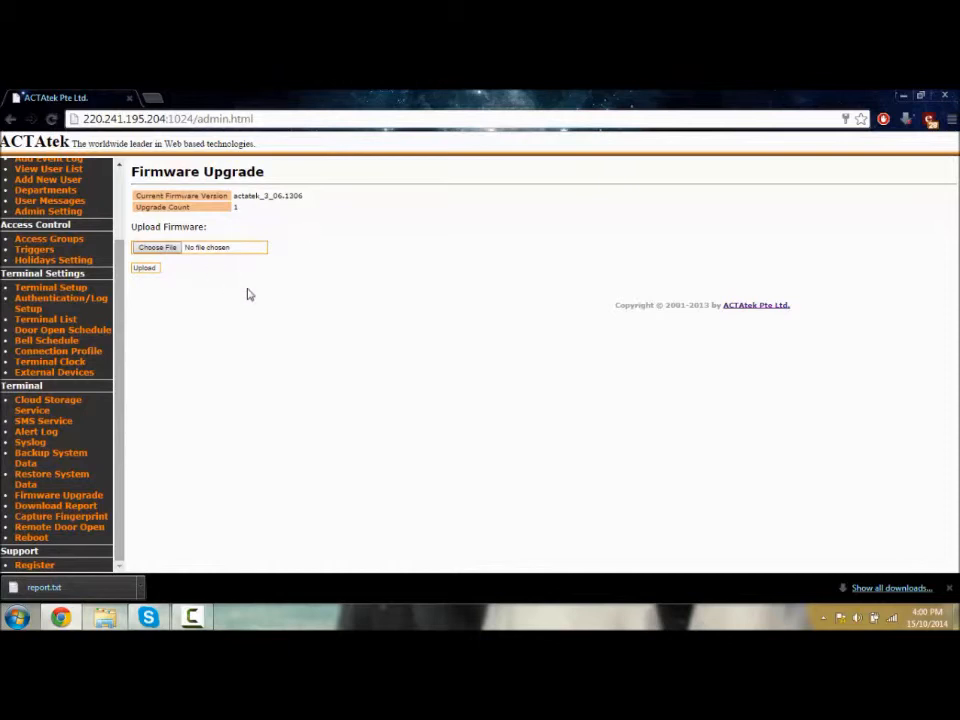
pyautogui.moveTo(118, 300)
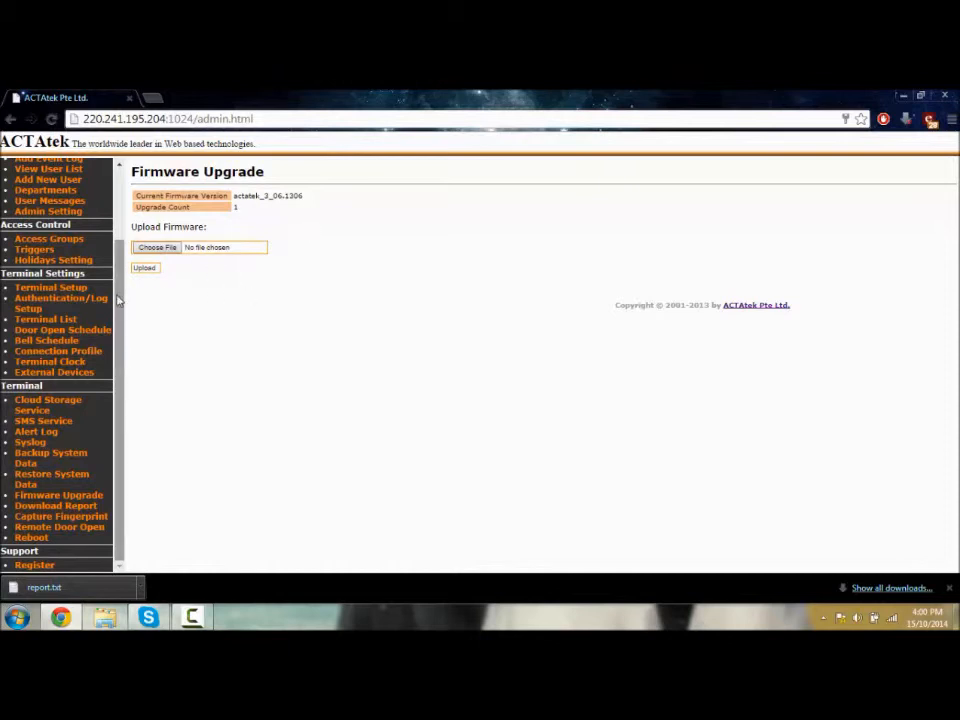
pyautogui.moveTo(92, 422)
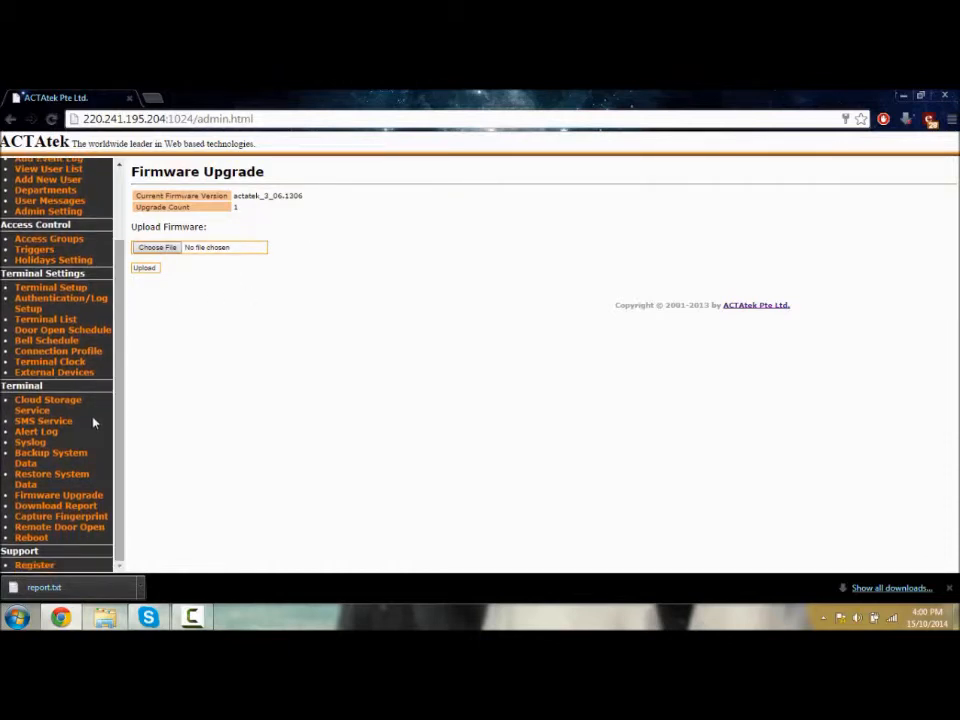
pyautogui.moveTo(52, 478)
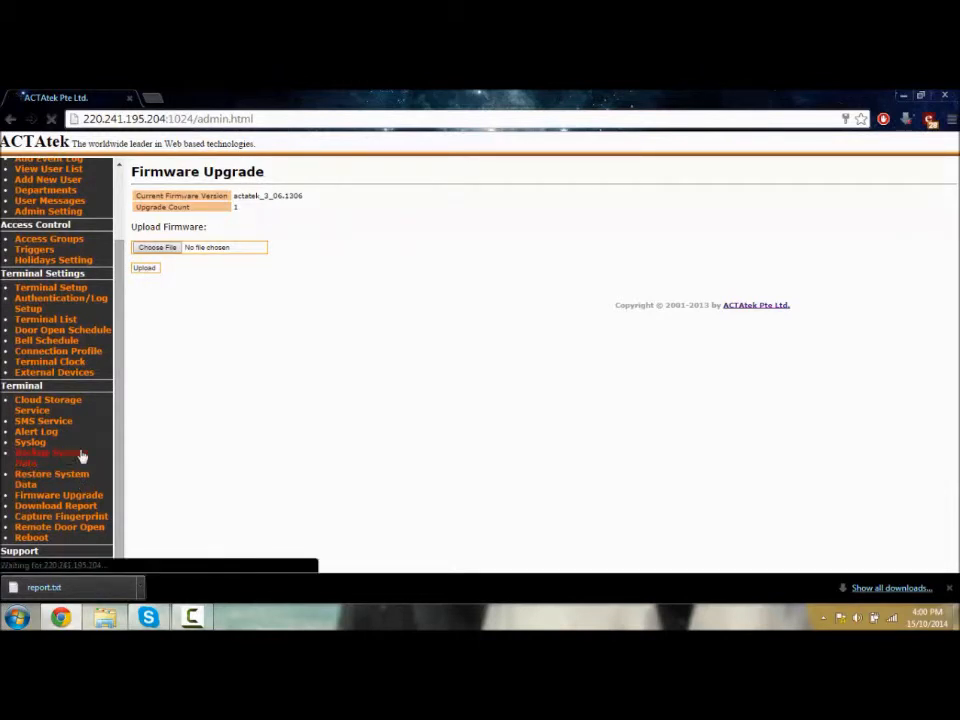
# Download the system data backup file from the Backup System Data page
pyautogui.click(48, 458)
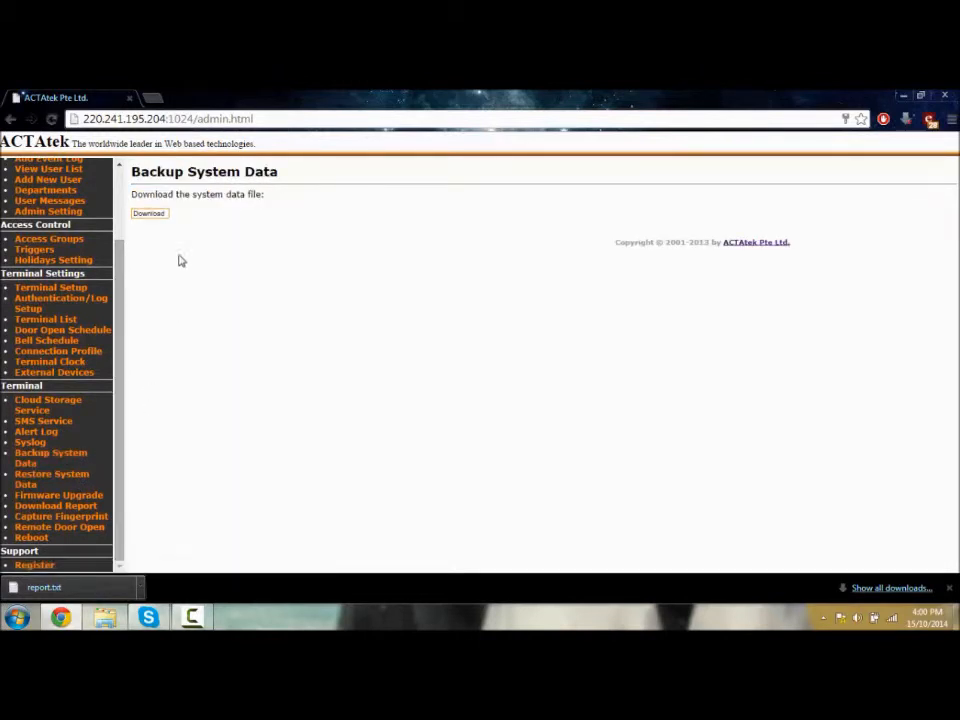
pyautogui.doubleClick(196, 194)
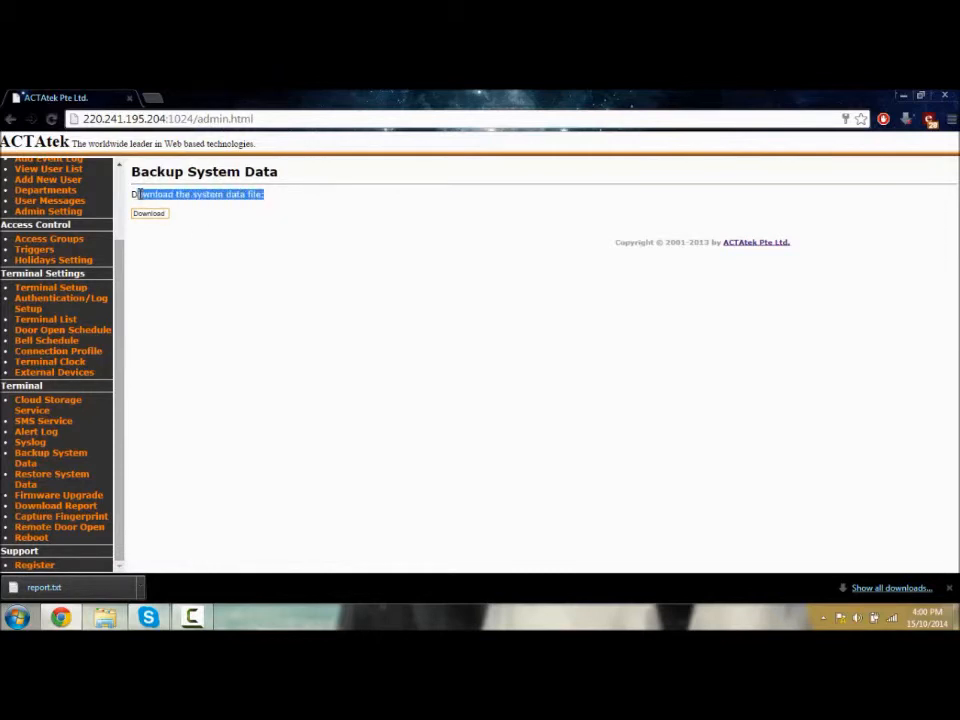
pyautogui.click(148, 212)
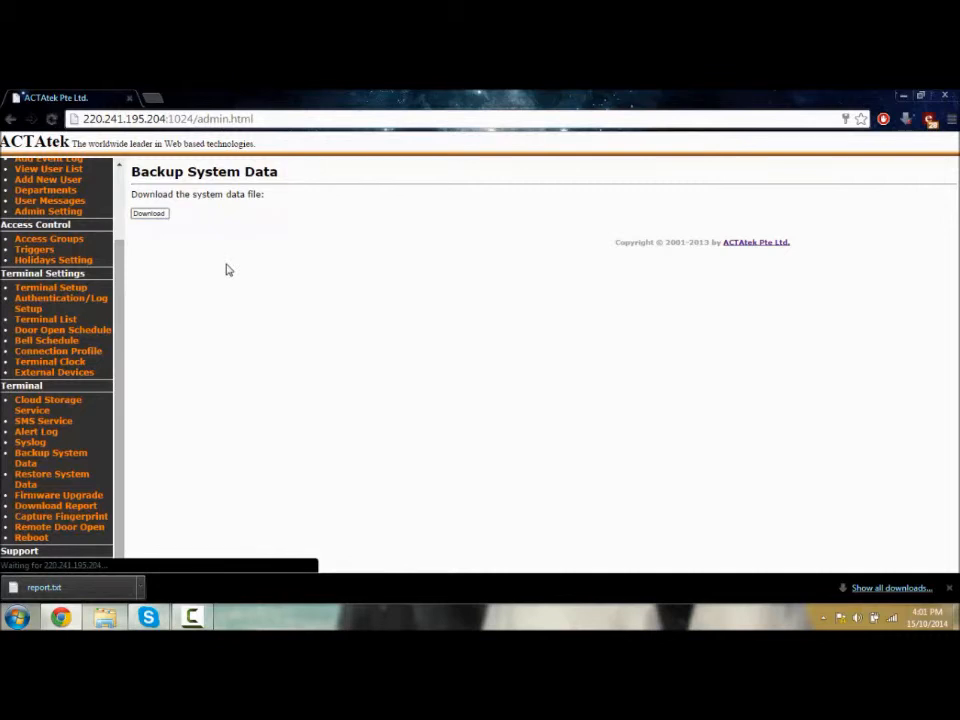
pyautogui.click(148, 212)
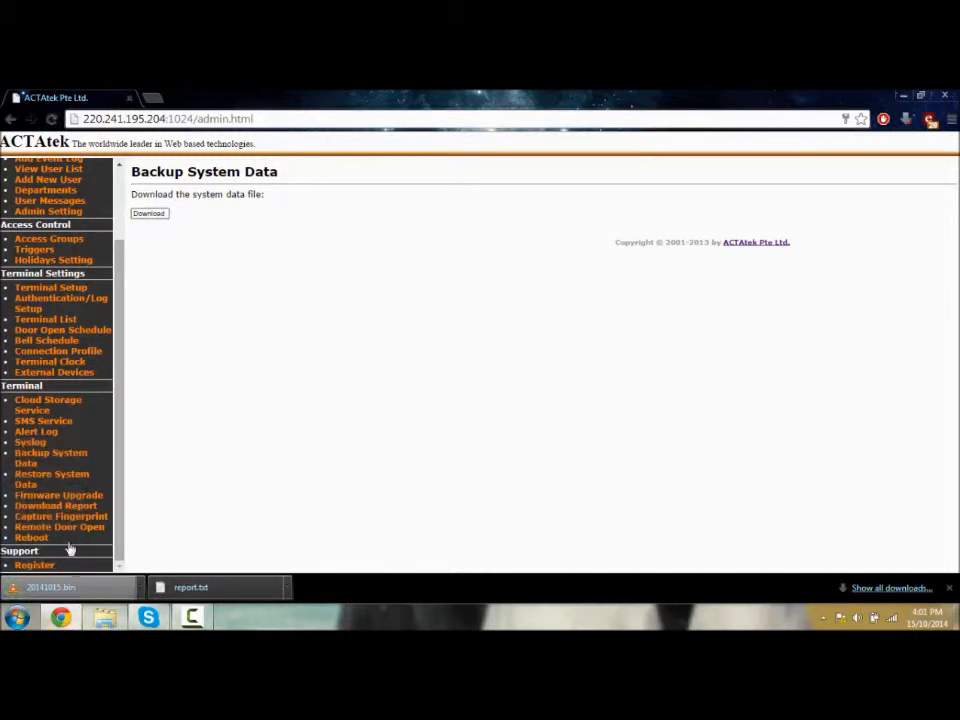
pyautogui.moveTo(44, 478)
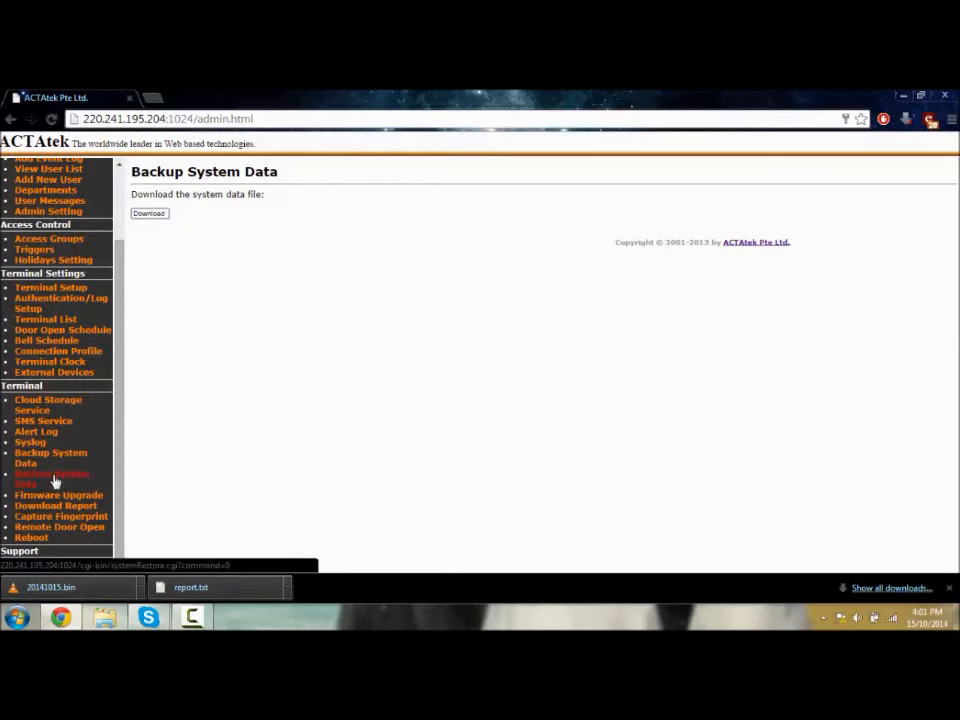
# Show the Restore System Data page with its empty backup-file upload field
pyautogui.click(52, 478)
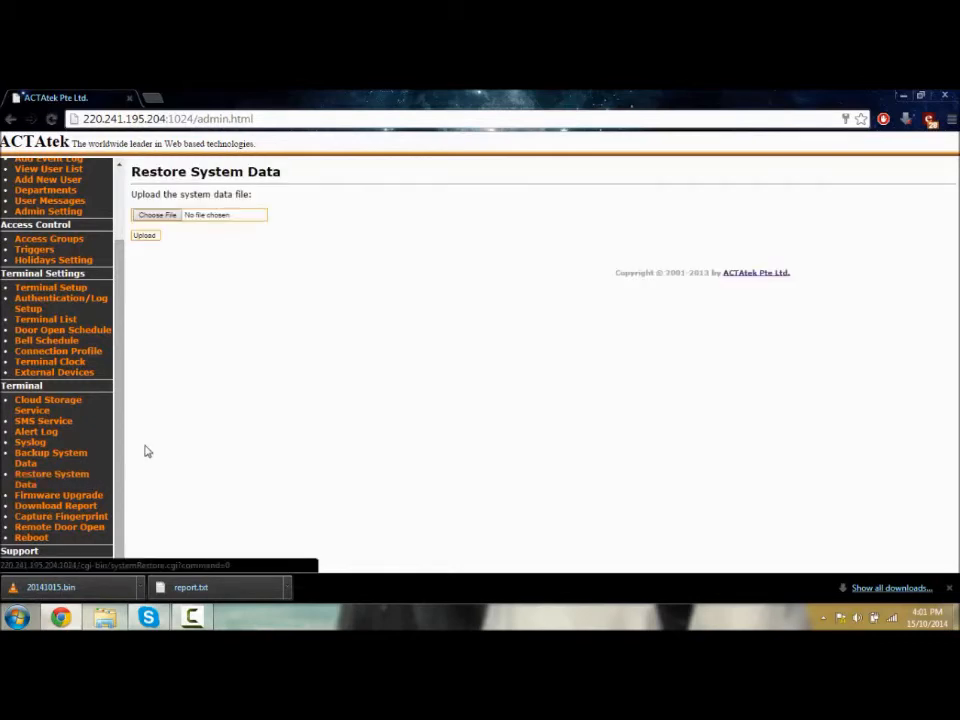
pyautogui.click(156, 216)
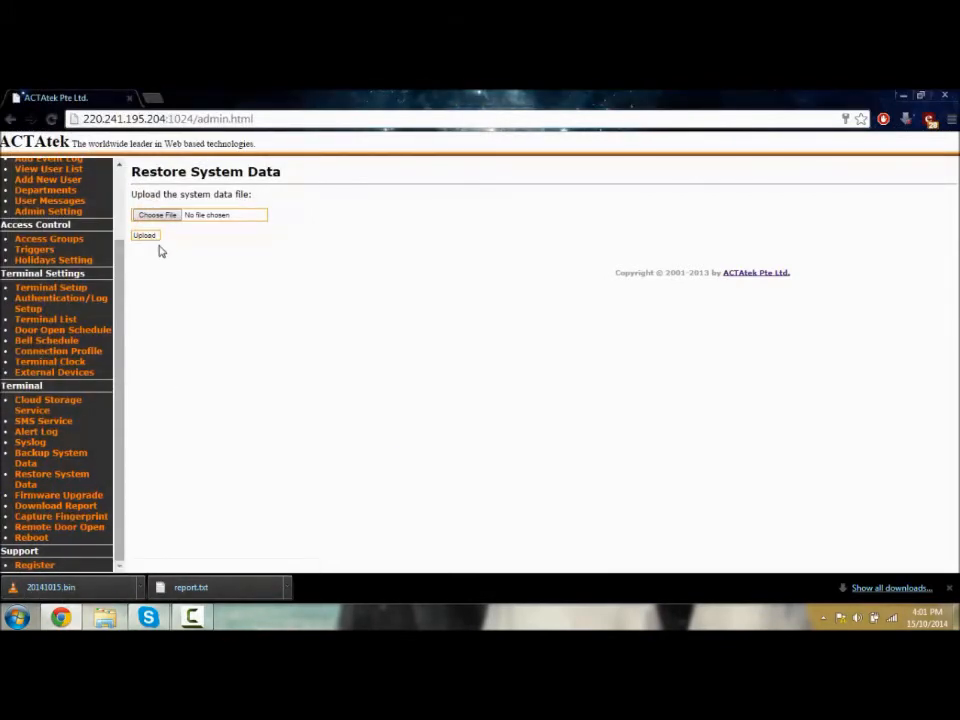
pyautogui.scroll(3)
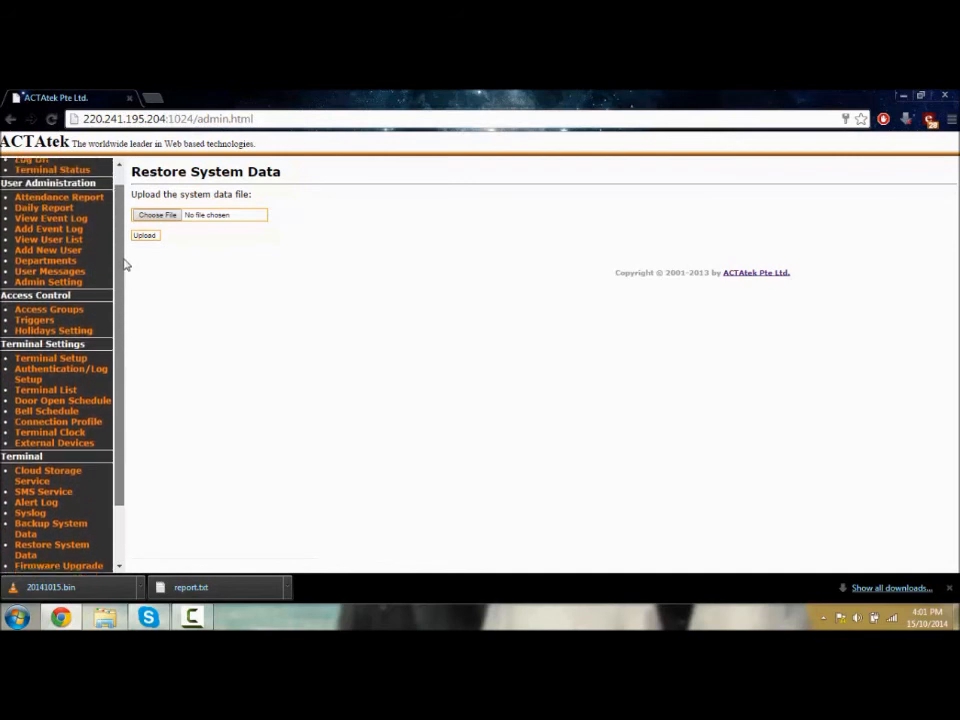
pyautogui.scroll(3)
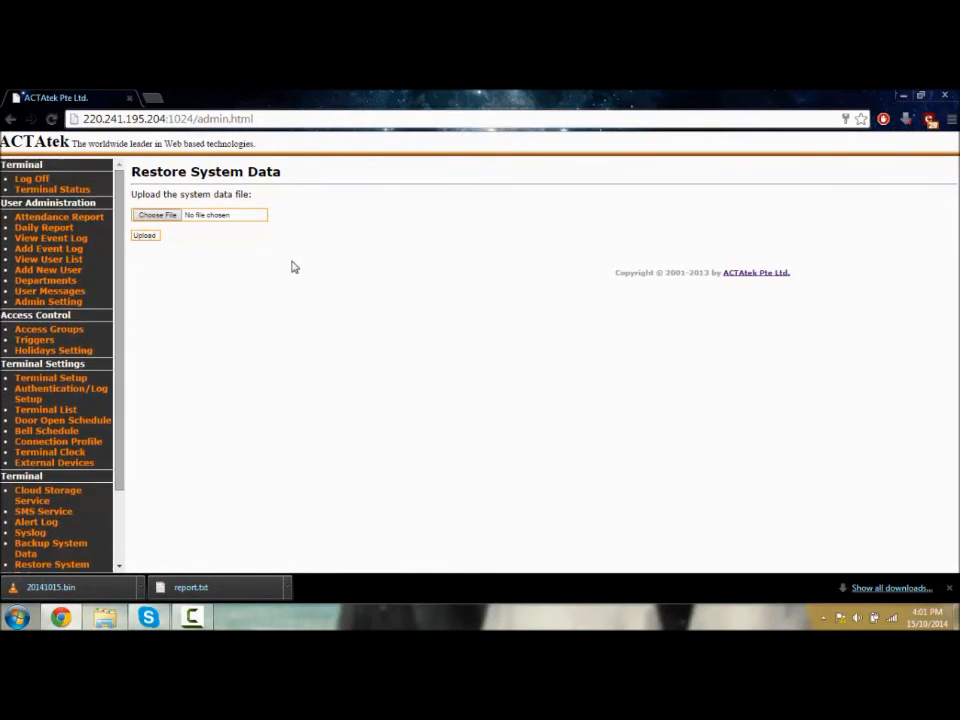